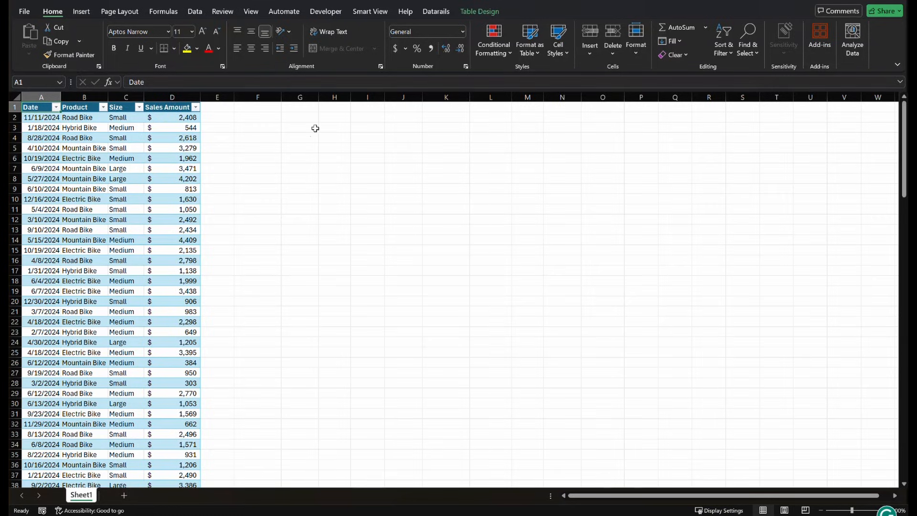
# Step: Enter =UNIQUE(Bike_Sales[Product]) in G3, spilling the seven distinct bikes from Road Bike to Tandem Bike
pyautogui.click(299, 127)
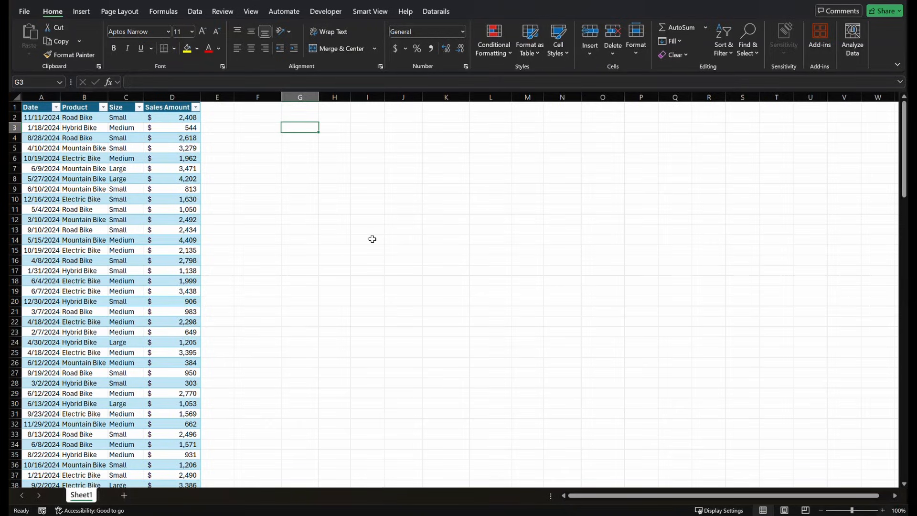
pyautogui.write('=u')
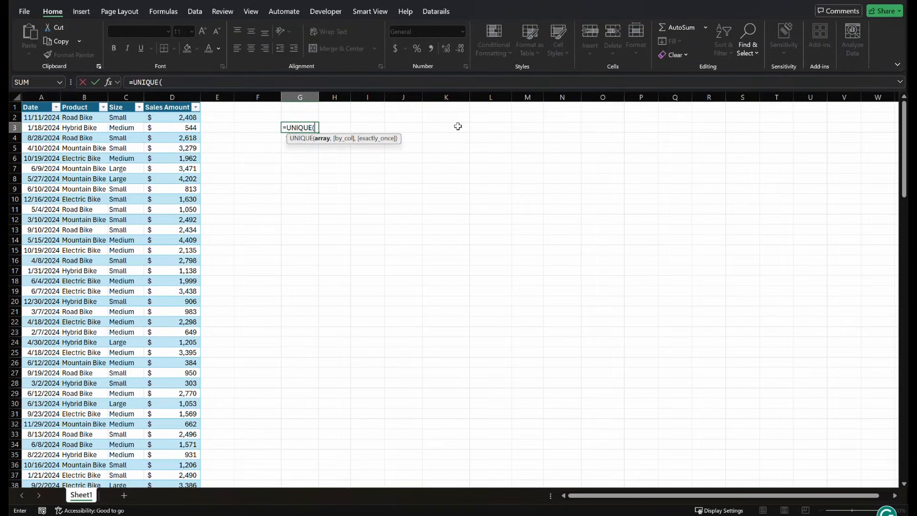
pyautogui.moveTo(346, 177)
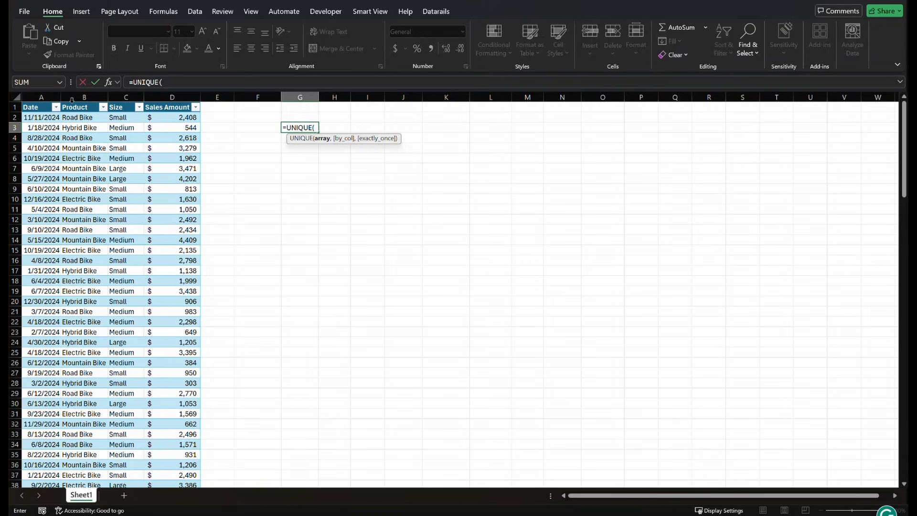
pyautogui.click(75, 106)
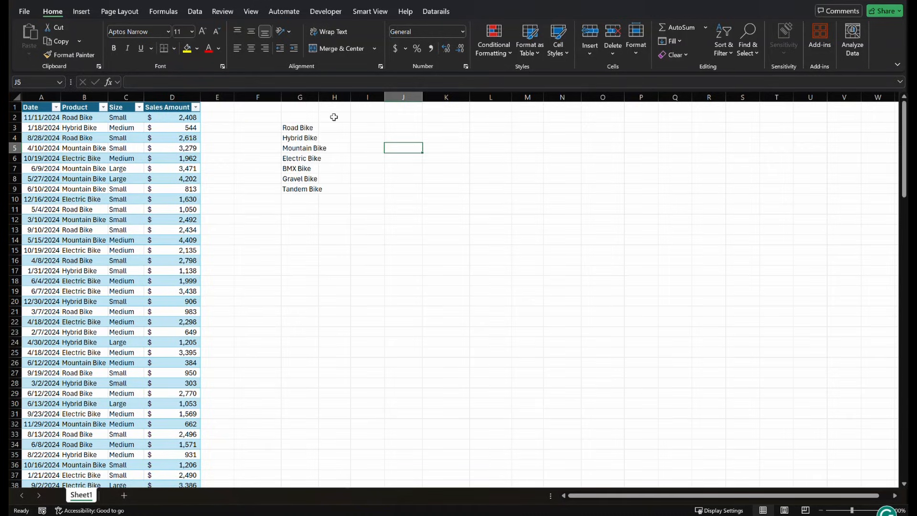
pyautogui.click(456, 147)
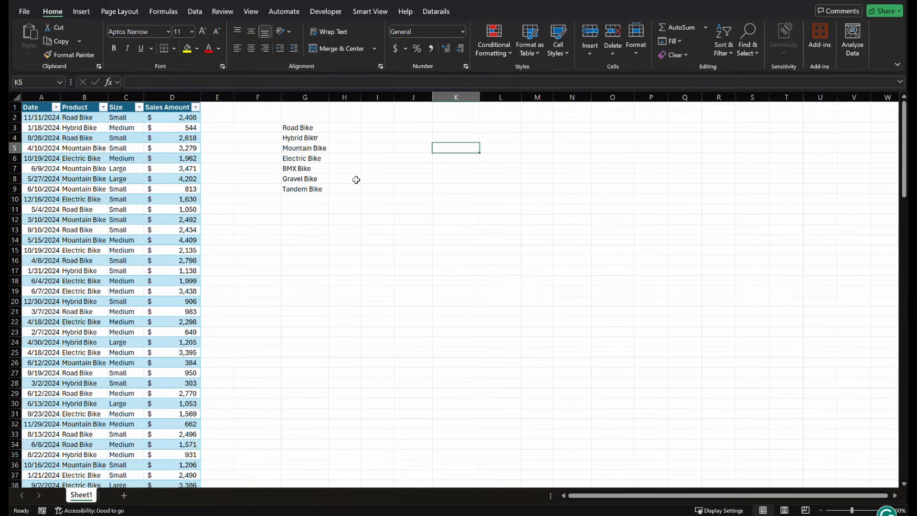
pyautogui.click(304, 117)
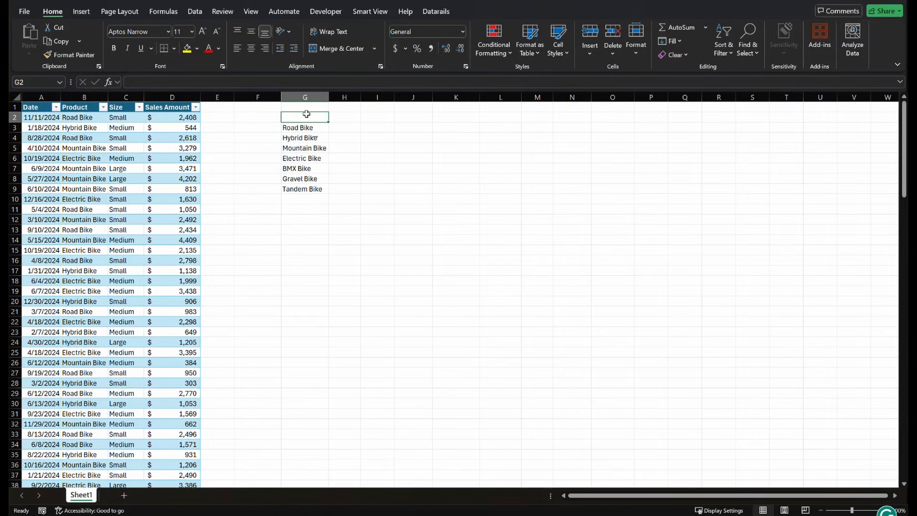
# Step: Label G2:I2 as Product, Medain and Average, then select I3 for Road Bike's average
pyautogui.write('mea')
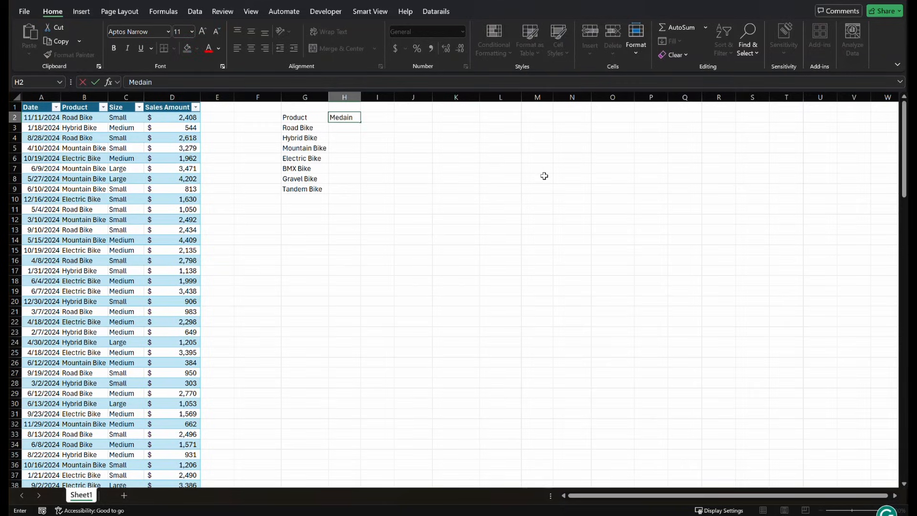
pyautogui.write('A')
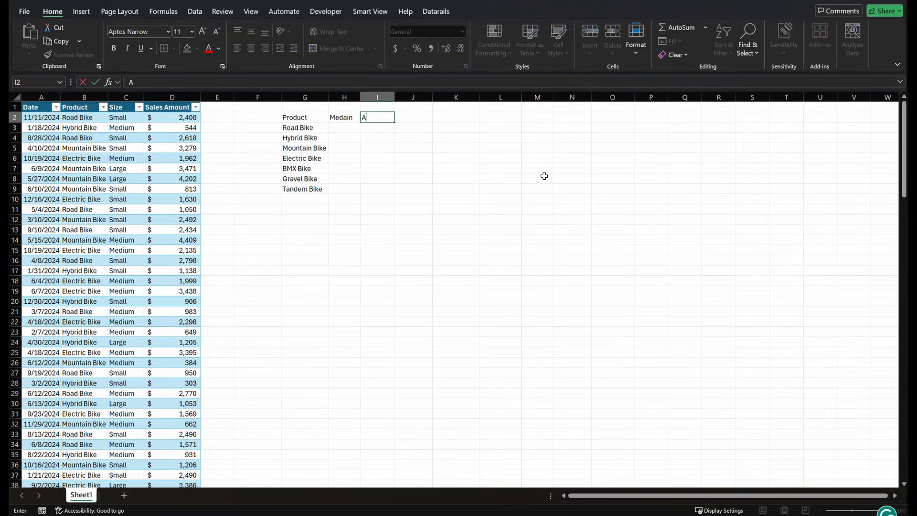
pyautogui.write('verage')
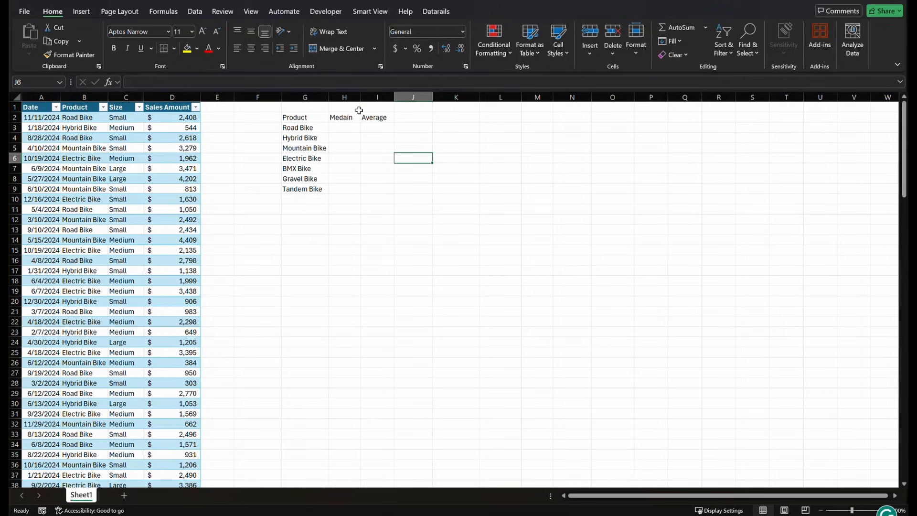
pyautogui.moveTo(368, 227)
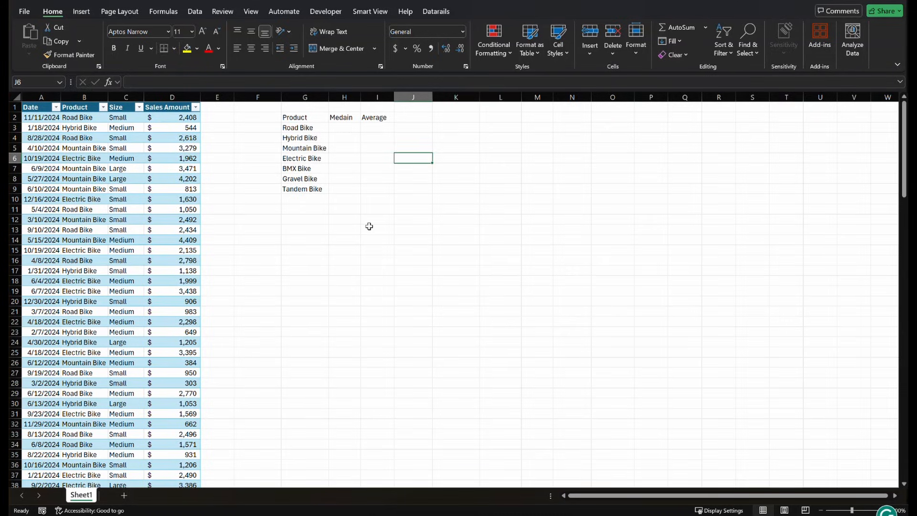
pyautogui.moveTo(363, 178)
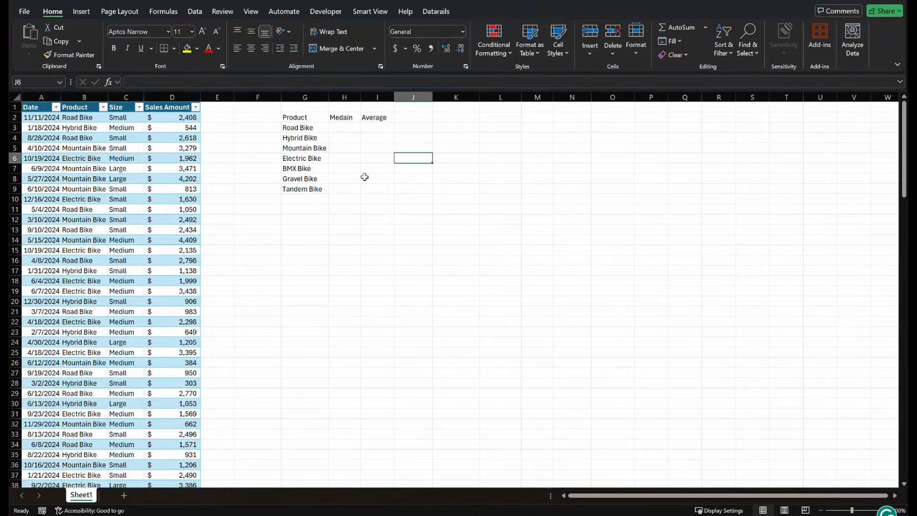
pyautogui.click(344, 127)
pyautogui.write('=')
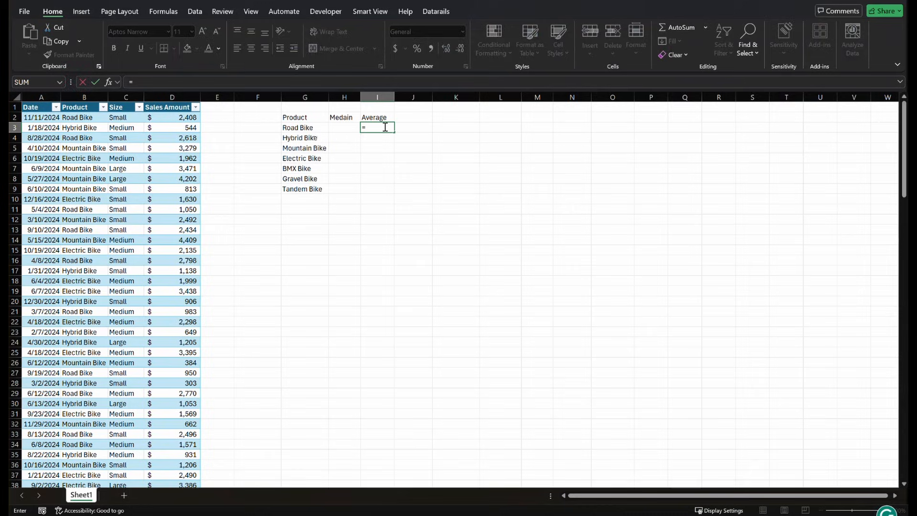
# Step: Enter =AVERAGEIFS(Bike_Sales[Sales Amount],Bike_Sales[Product],G3) in I3, returning 1822.037
pyautogui.write('av')
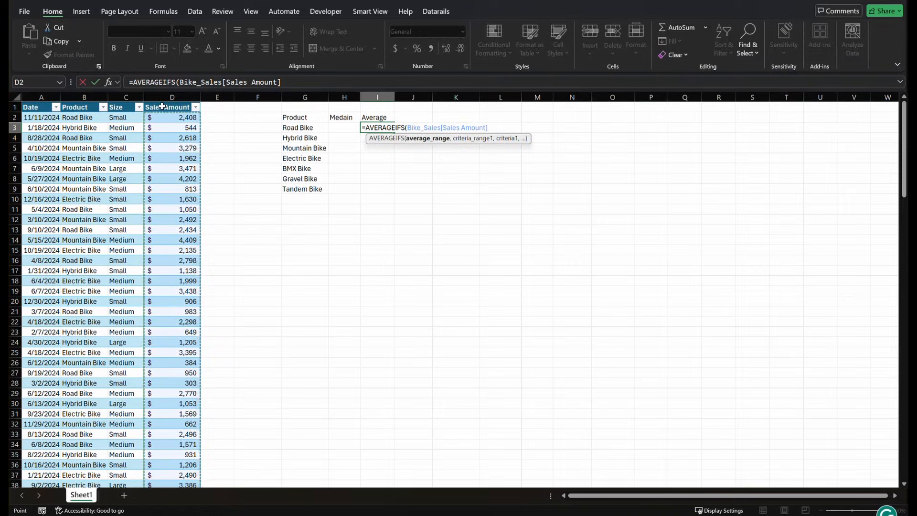
pyautogui.write(',Bike_Sales[Product],')
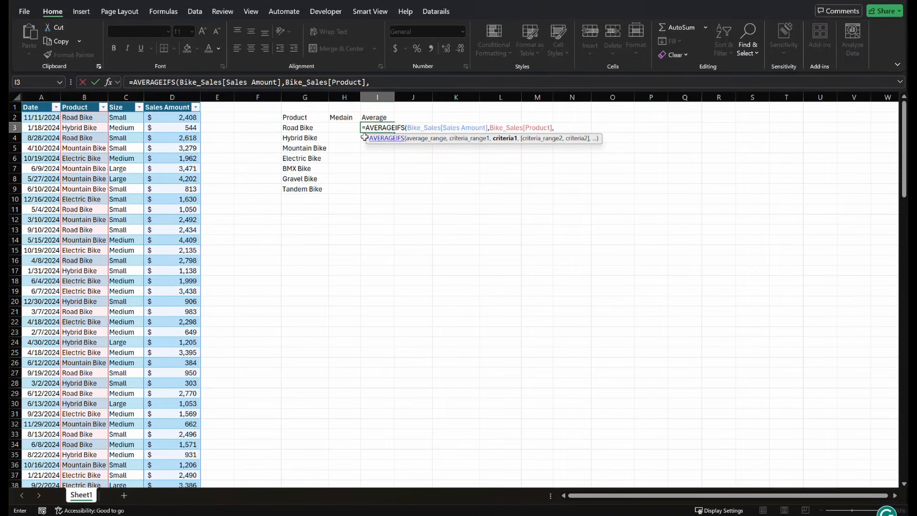
pyautogui.click(298, 127)
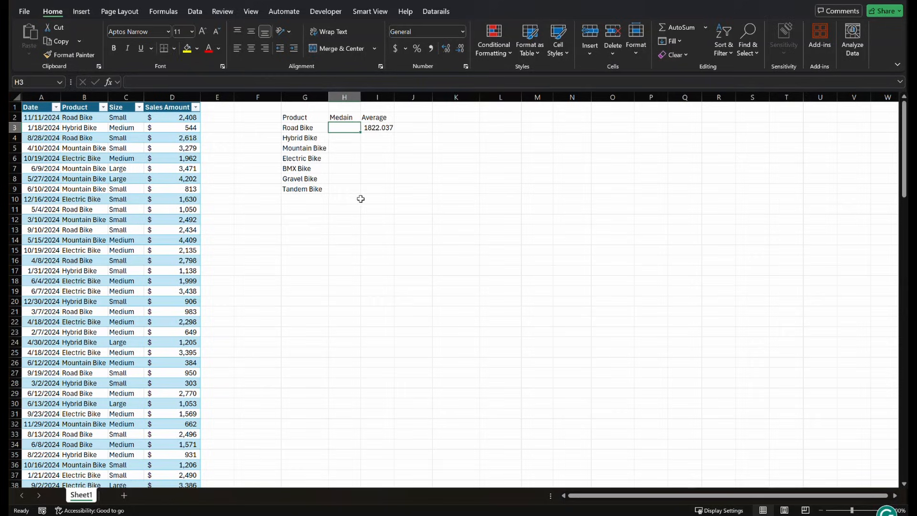
pyautogui.moveTo(99, 385)
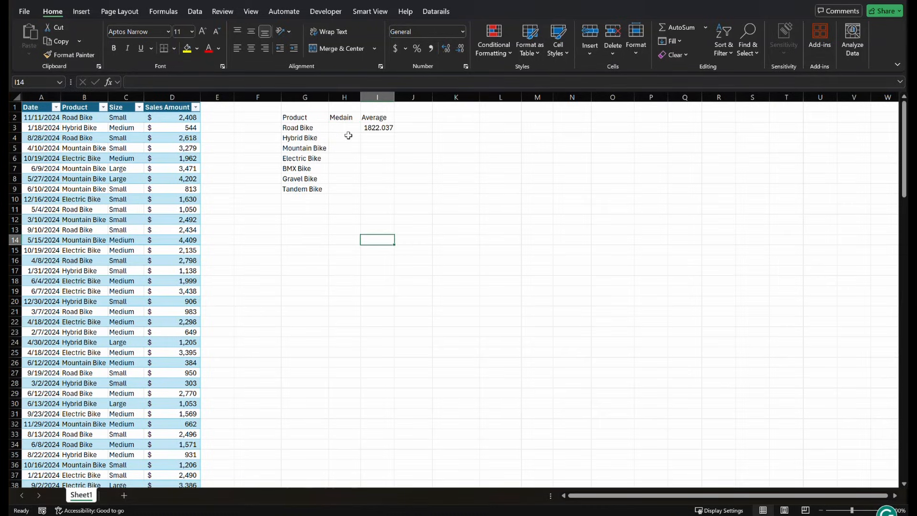
# Step: Enter =FILTER(Bike_Sales[Sales Amount],Bike_Sales[Product]=G3) in L3, spilling Road Bike's 27 sales amounts
pyautogui.moveTo(297, 127); pyautogui.dragTo(344, 369)
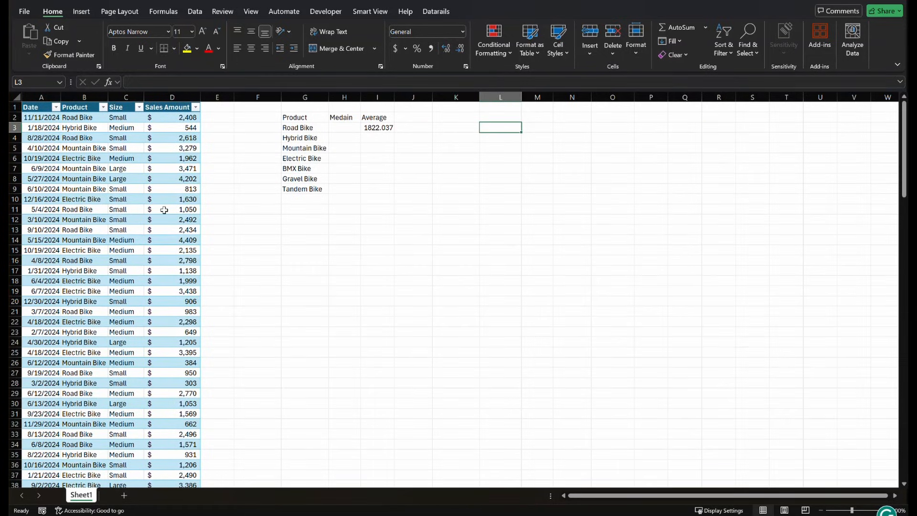
pyautogui.moveTo(287, 130)
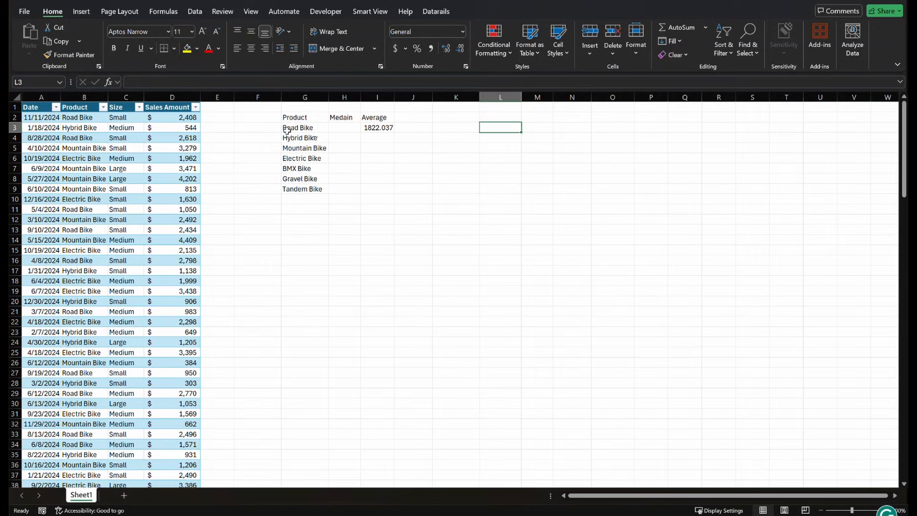
pyautogui.write('=fi')
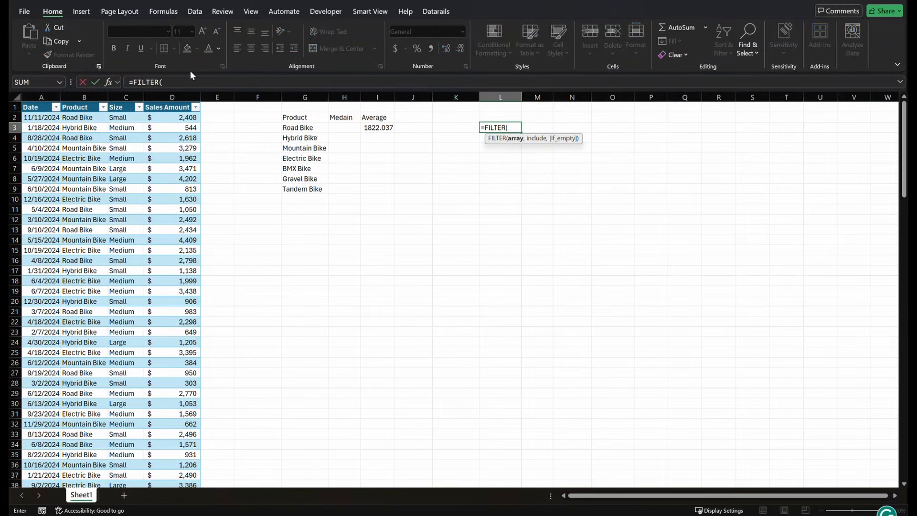
pyautogui.click(172, 106)
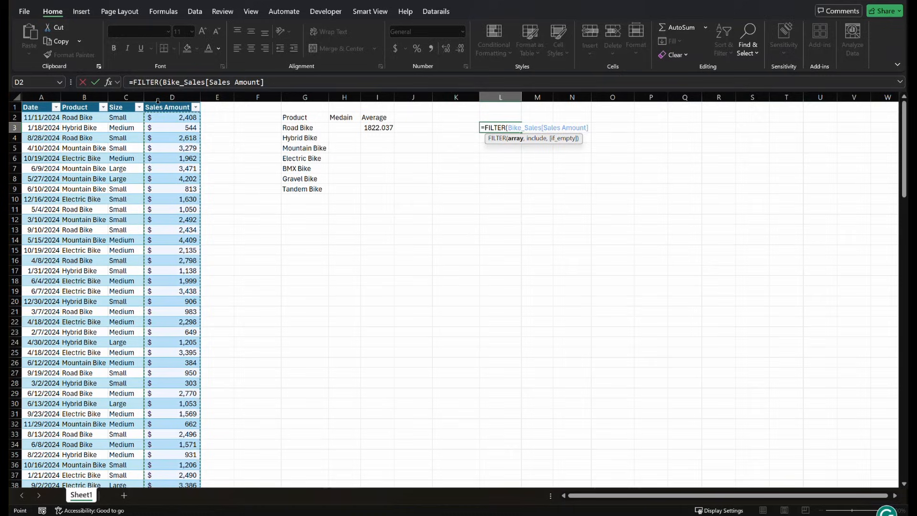
pyautogui.write(',')
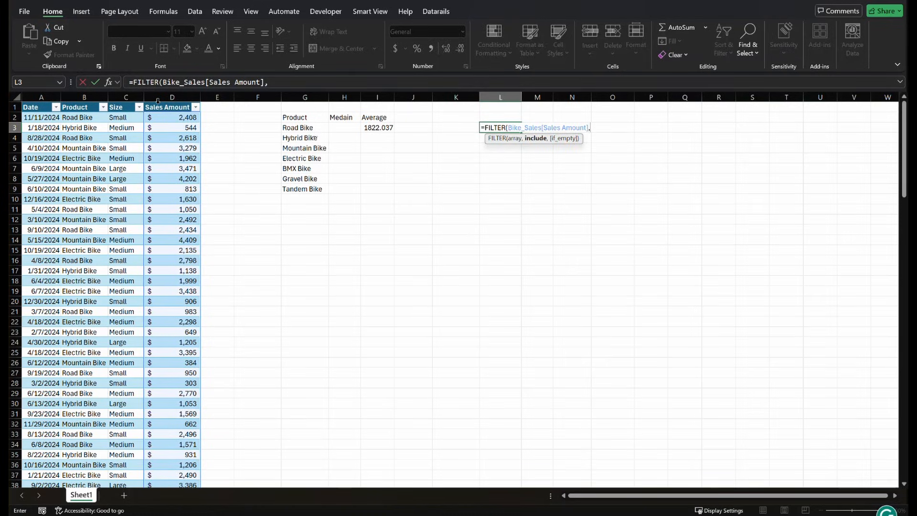
pyautogui.click(85, 98)
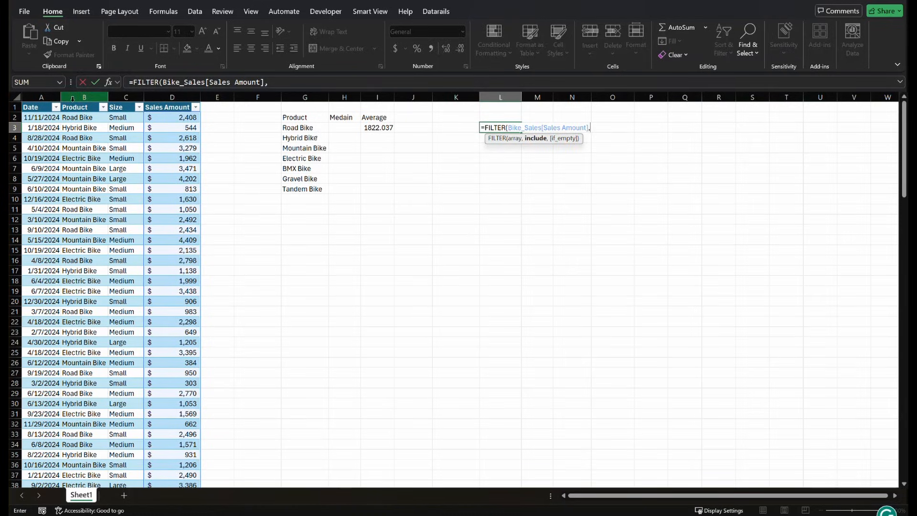
pyautogui.click(84, 97)
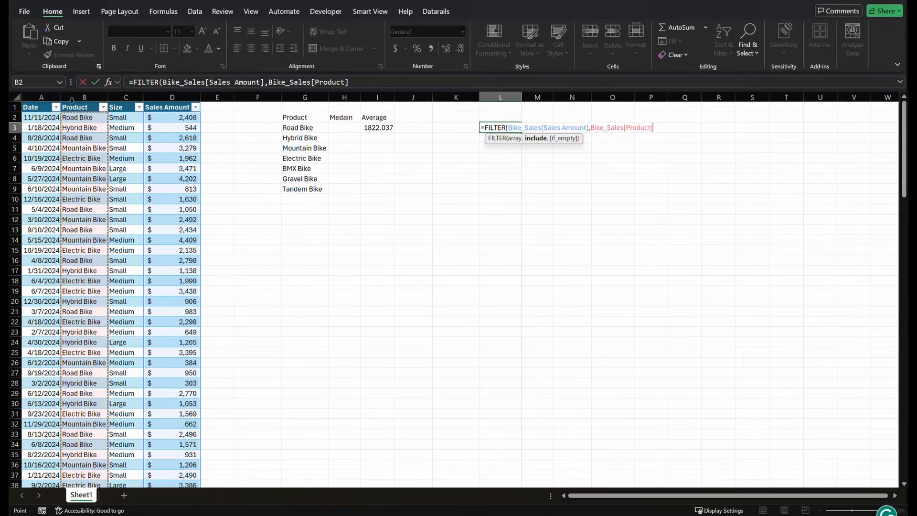
pyautogui.write('=')
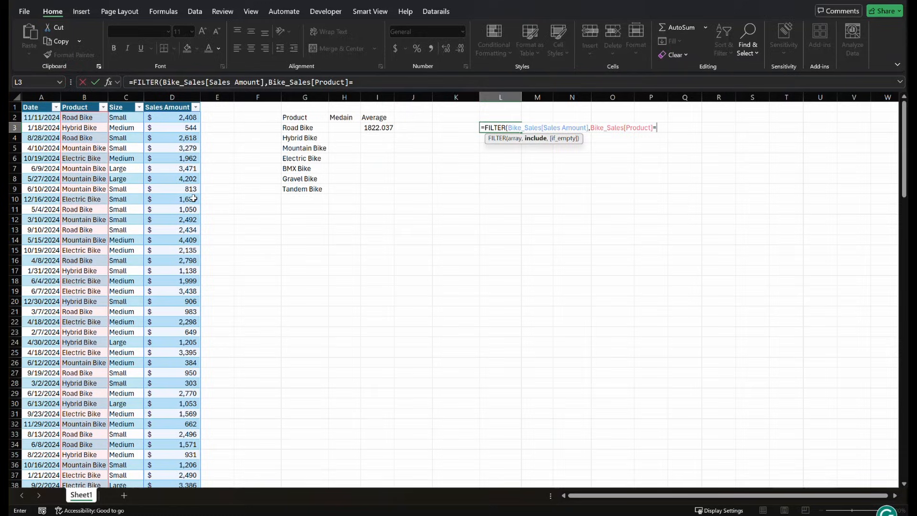
pyautogui.click(298, 127)
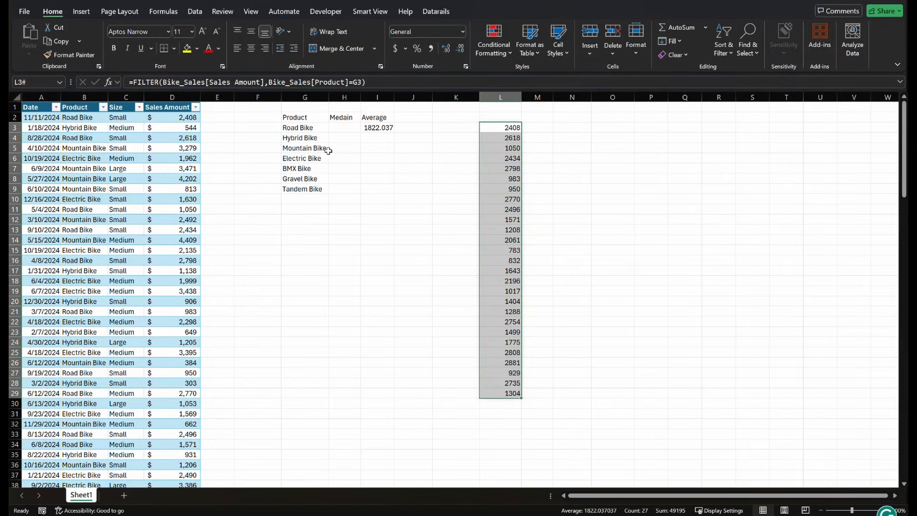
pyautogui.click(344, 127)
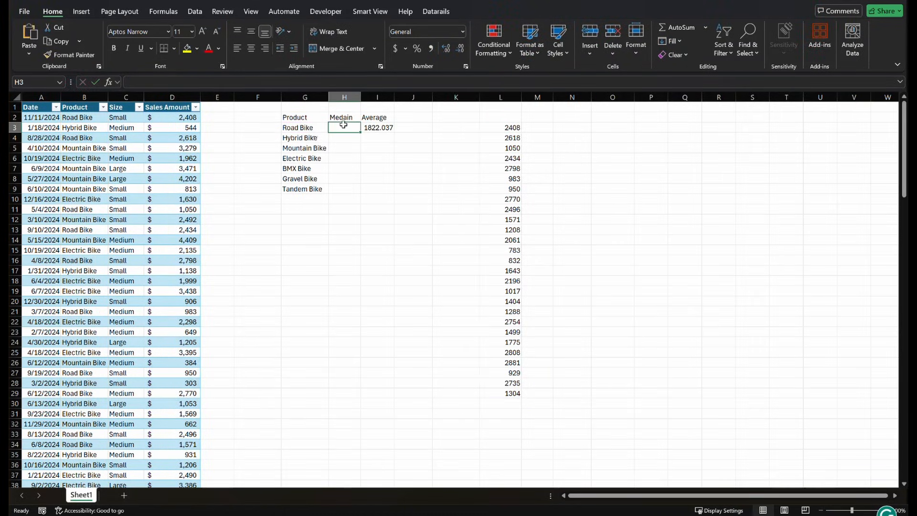
# Step: Enter =MEDIAN(FILTER(...)) in H3 and copy it to H9, giving medians 1643 to 2292
pyautogui.write('=med')
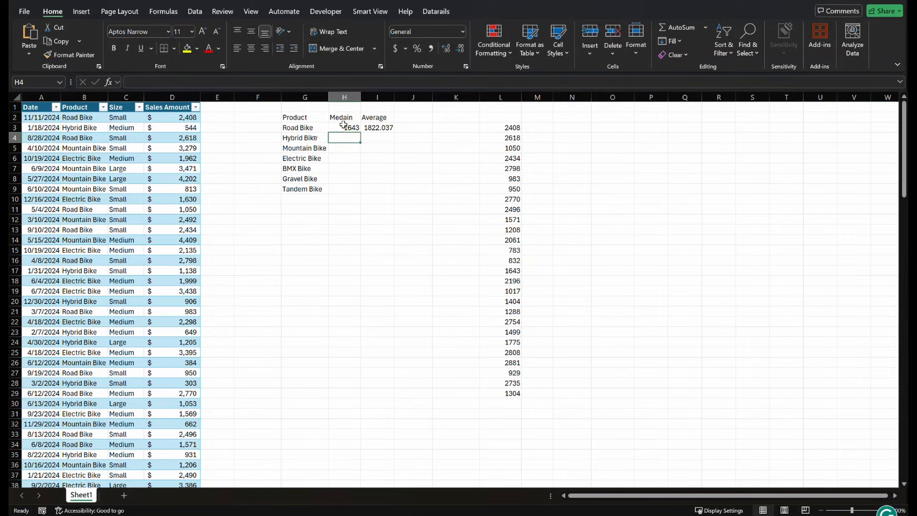
pyautogui.click(344, 127)
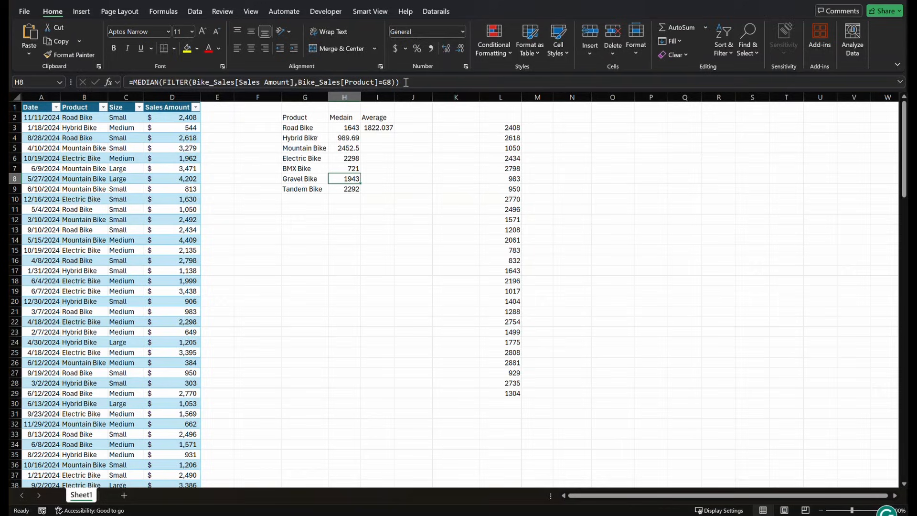
pyautogui.click(413, 179)
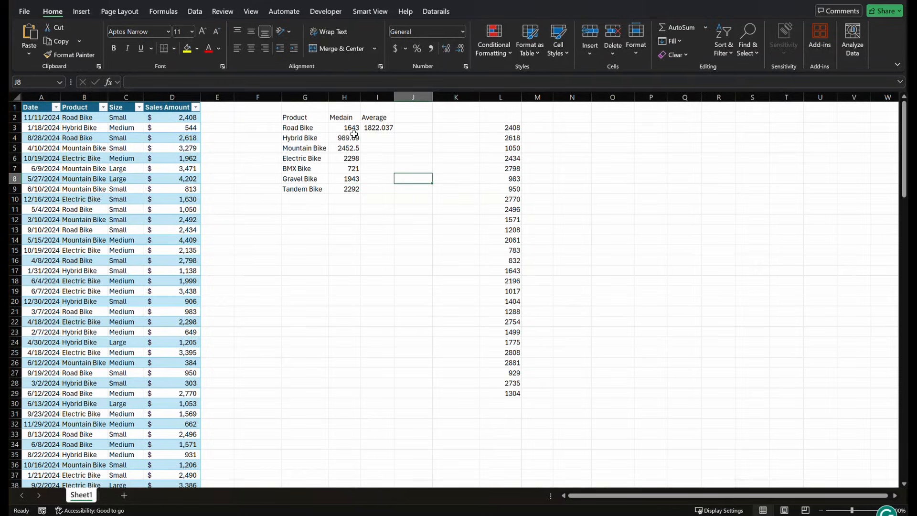
pyautogui.click(377, 127)
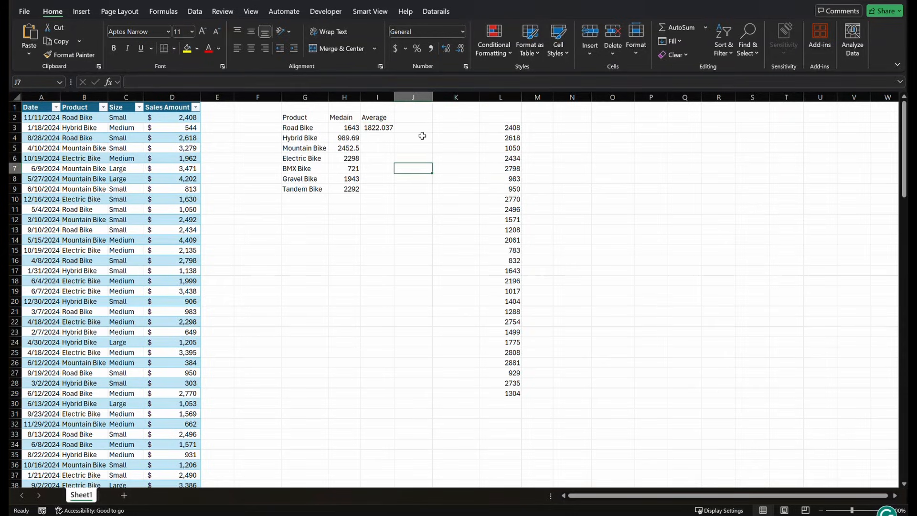
pyautogui.click(412, 138)
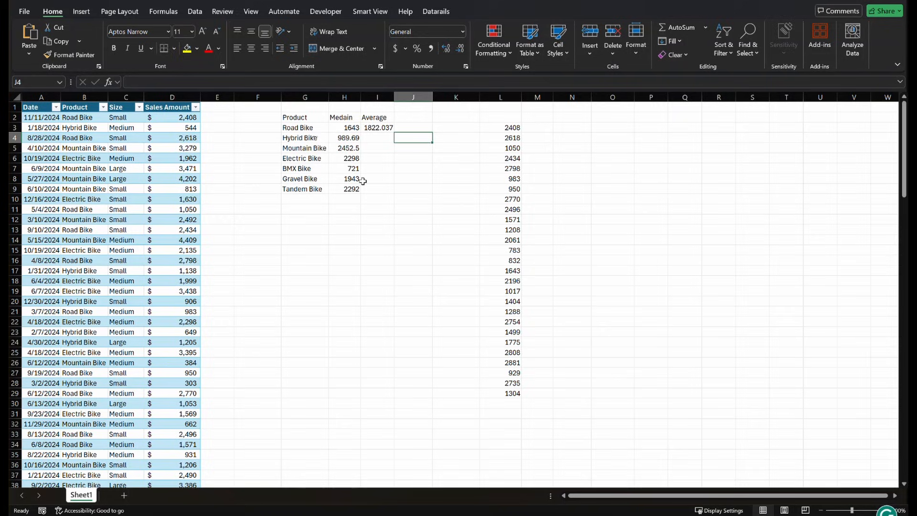
# Step: Insert a blank column H so an empty column separates the products from the medians
pyautogui.click(499, 127)
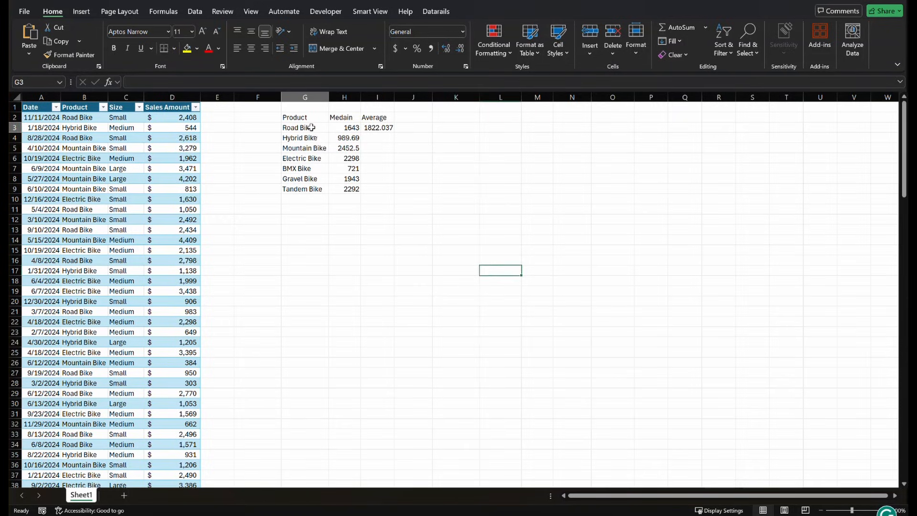
pyautogui.click(344, 98)
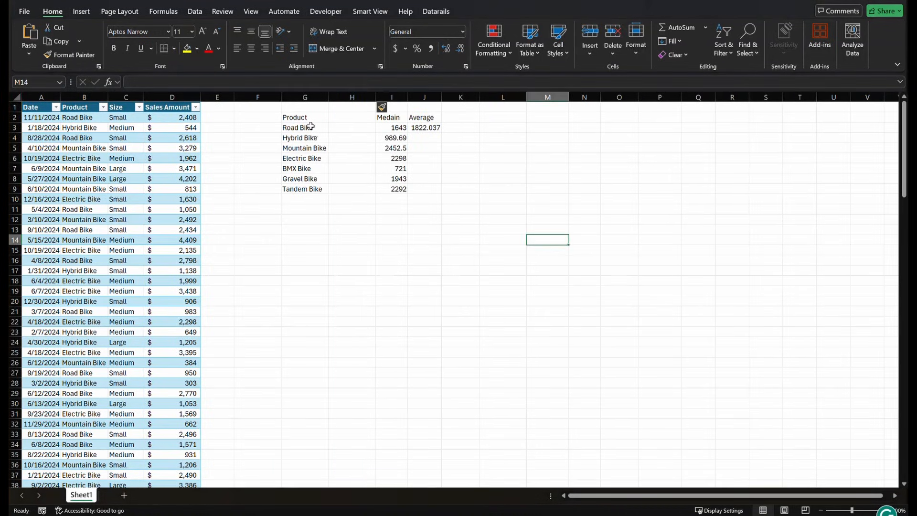
pyautogui.click(297, 127)
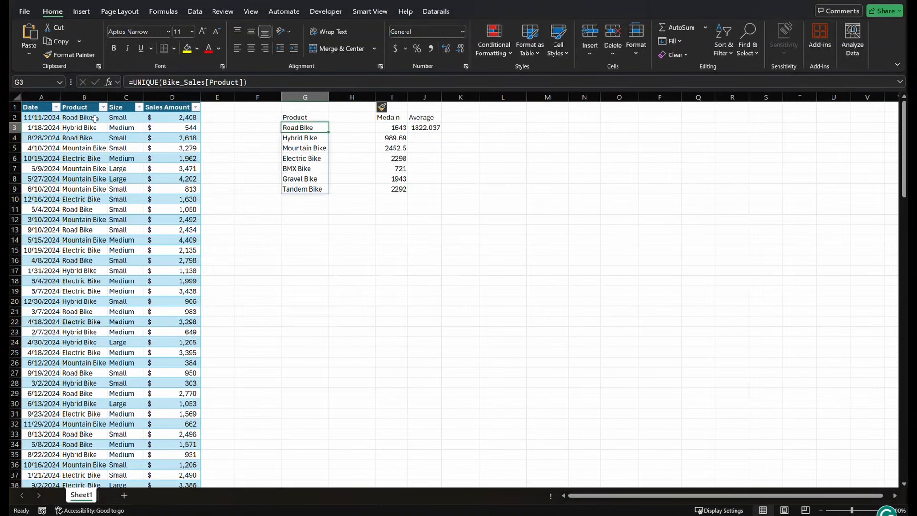
# Step: Edit G3 to =UNIQUE(Bike_Sales[[Product]:[Size]]), spilling nineteen product-size pairs across G and H
pyautogui.click(125, 116)
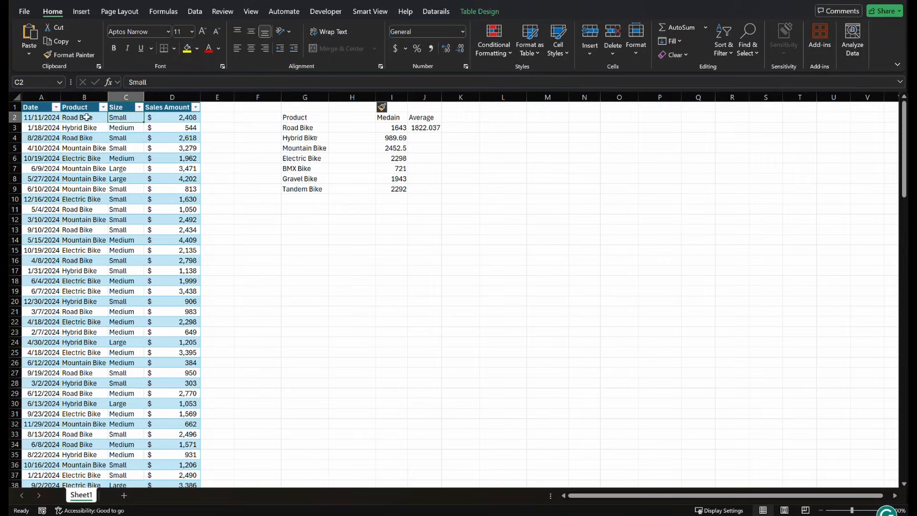
pyautogui.click(84, 117)
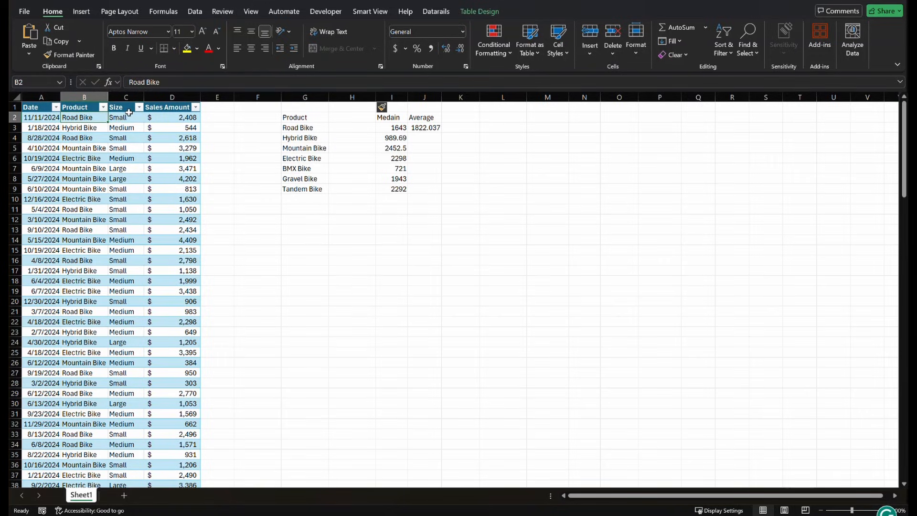
pyautogui.click(125, 137)
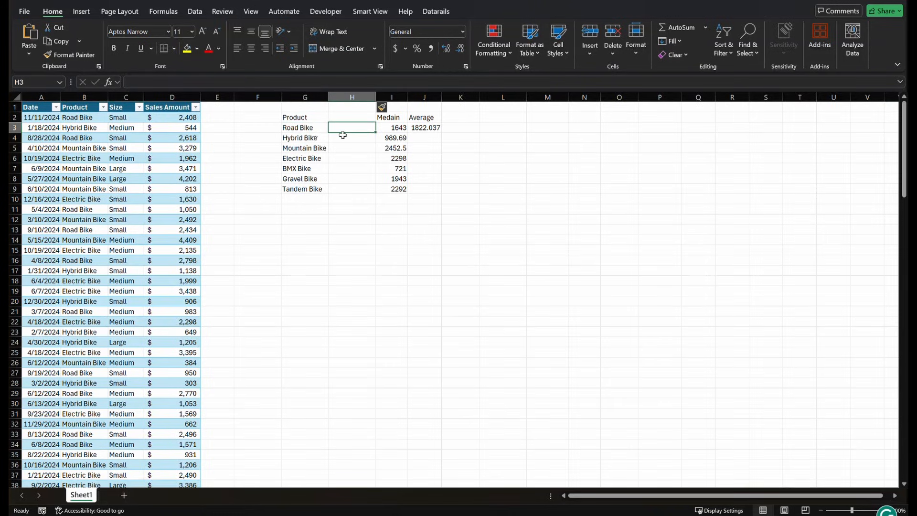
pyautogui.moveTo(311, 121)
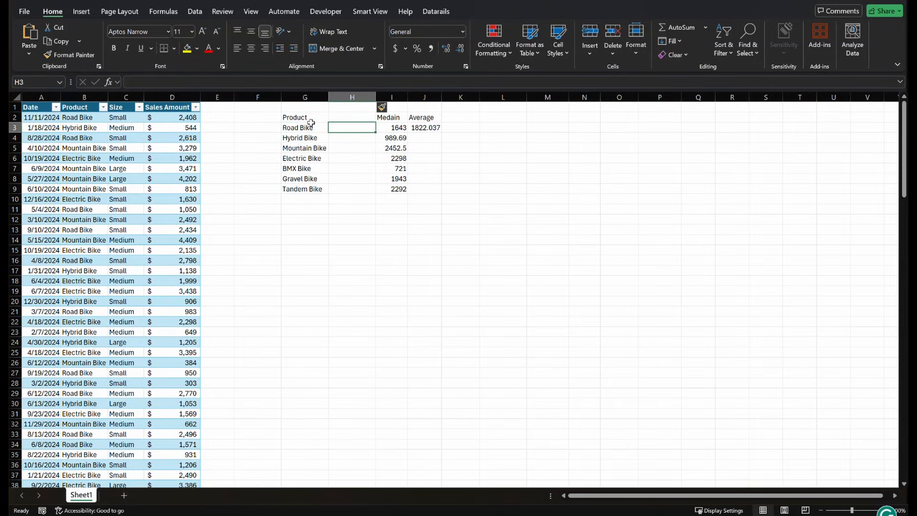
pyautogui.click(304, 127)
pyautogui.write('=UNIQUE(Bike_Sales[[Product]:[Size]])')
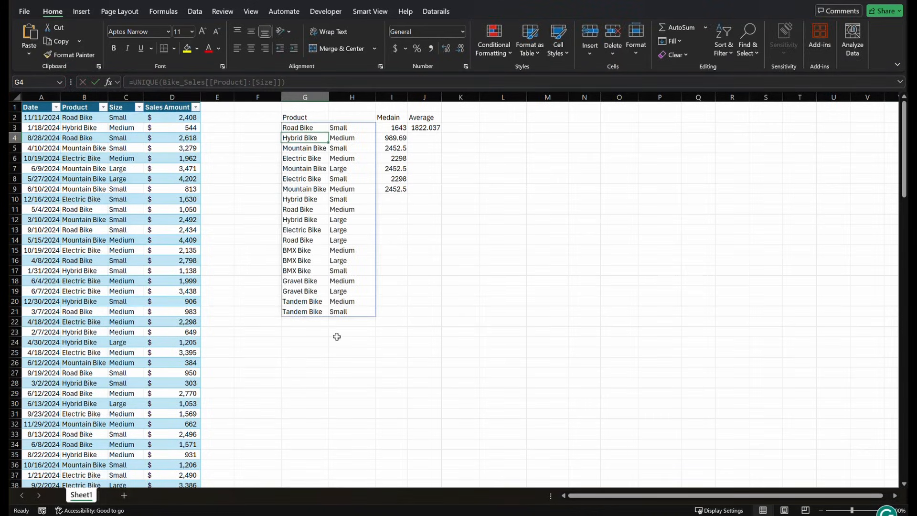
# Step: Head H2 as Sizes and fill the Average formula in J3 down to row 21
pyautogui.click(423, 362)
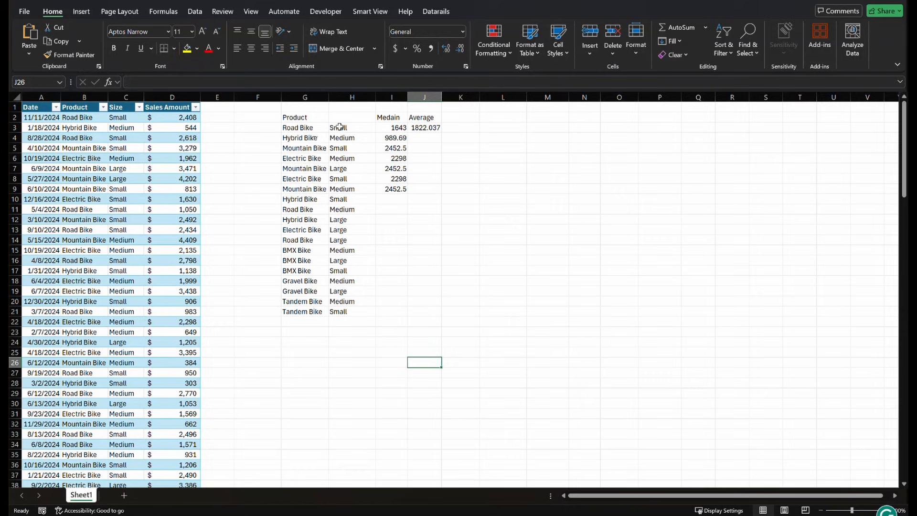
pyautogui.write('Sizes')
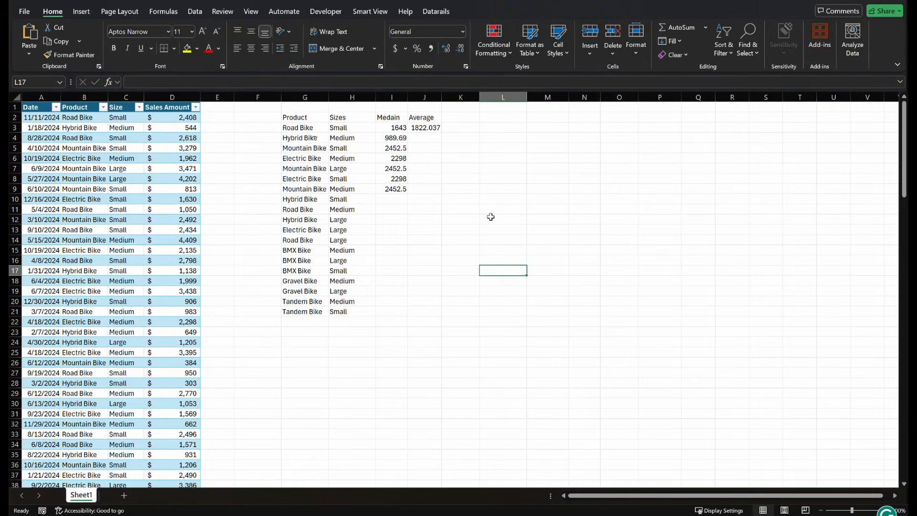
pyautogui.click(424, 127)
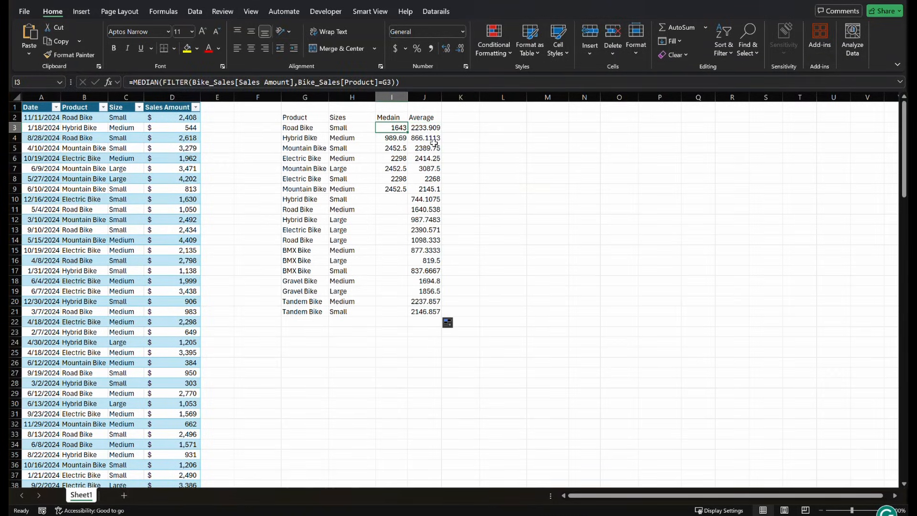
pyautogui.moveTo(426, 266)
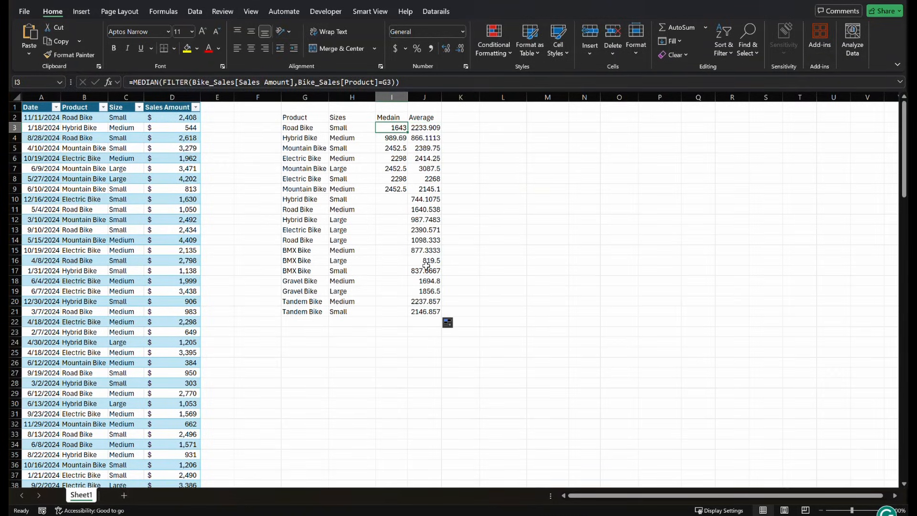
pyautogui.moveTo(376, 191)
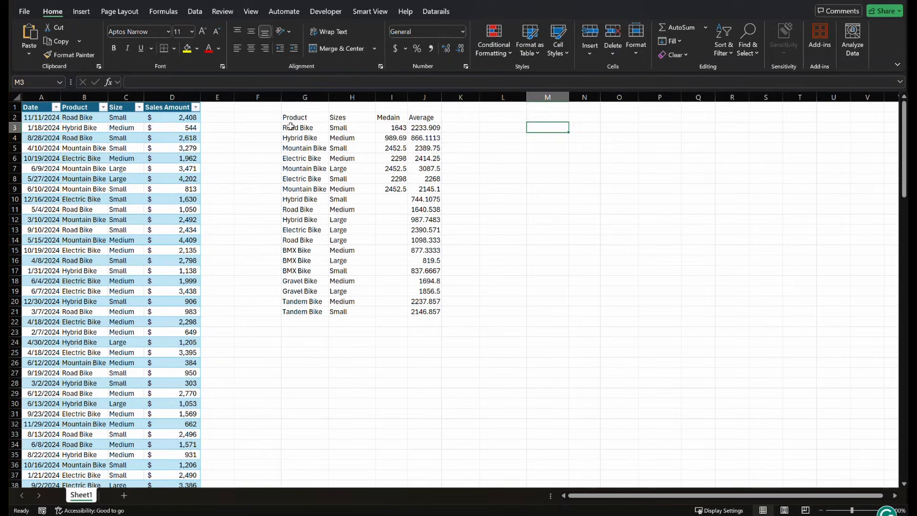
# Step: Enter =FILTER(Bike_Sales[Sales Amount],(Bike_Sales[Product]=G3)*(Bike_Sales[Size]=H3)) in M3, spilling twelve Road Bike Small amounts
pyautogui.click(304, 127)
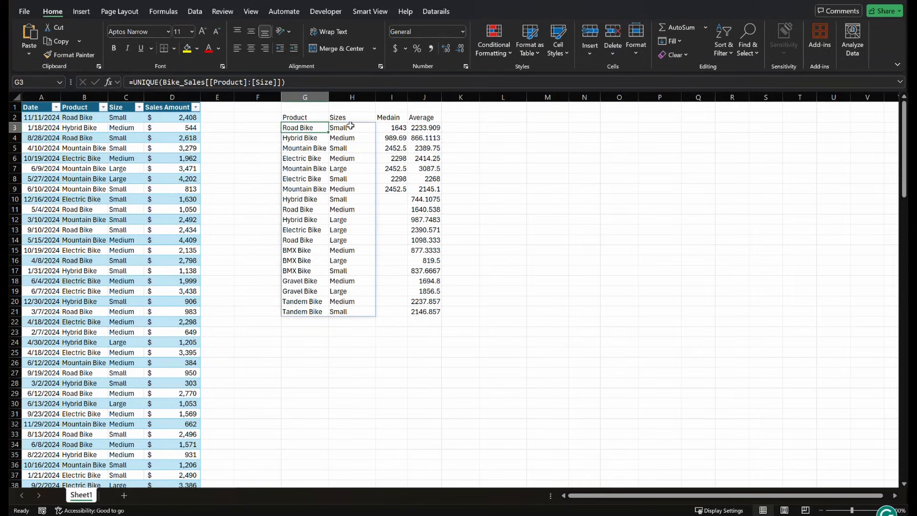
pyautogui.click(546, 127)
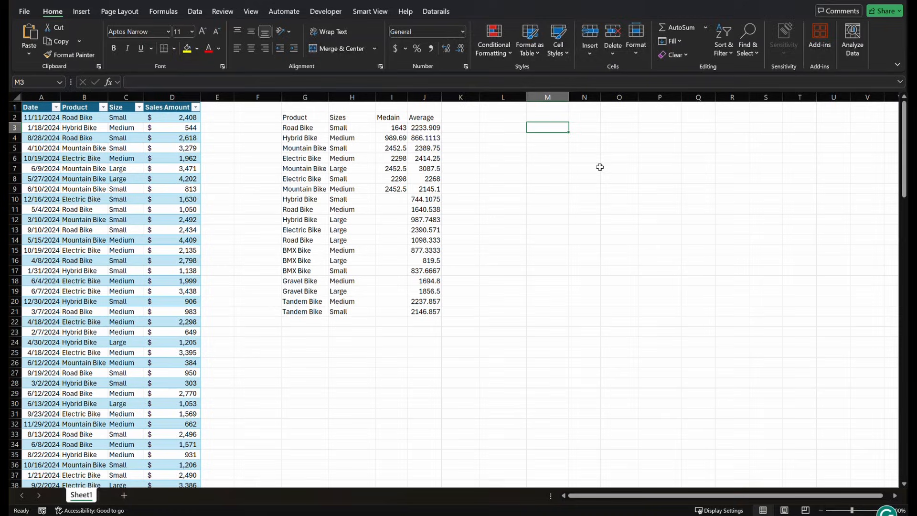
pyautogui.write('=fil')
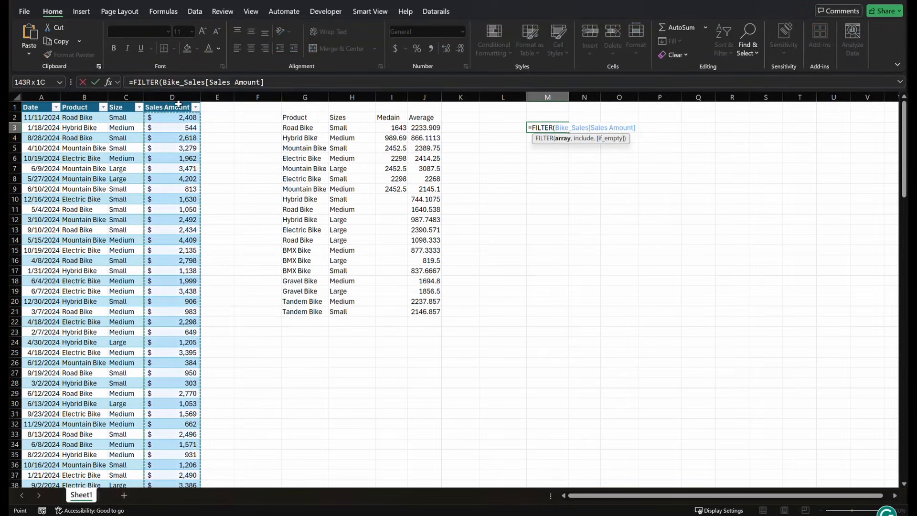
pyautogui.write(',')
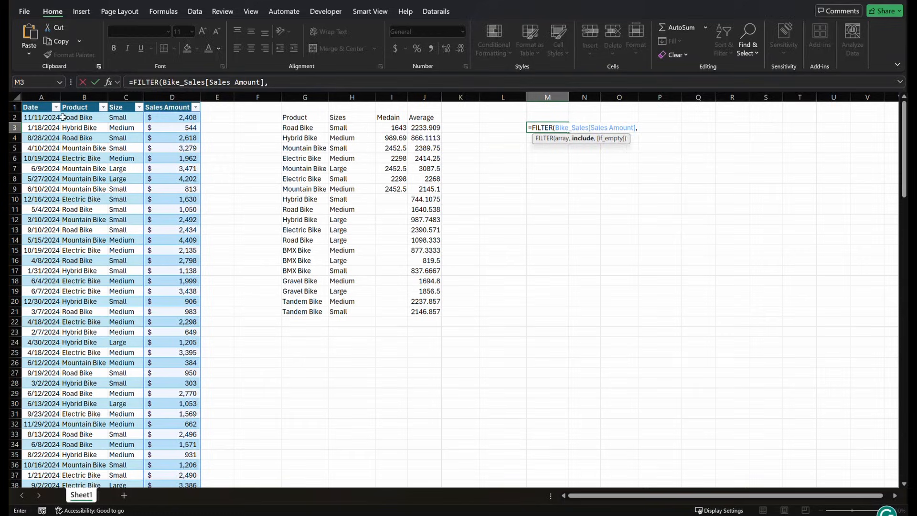
pyautogui.click(84, 106)
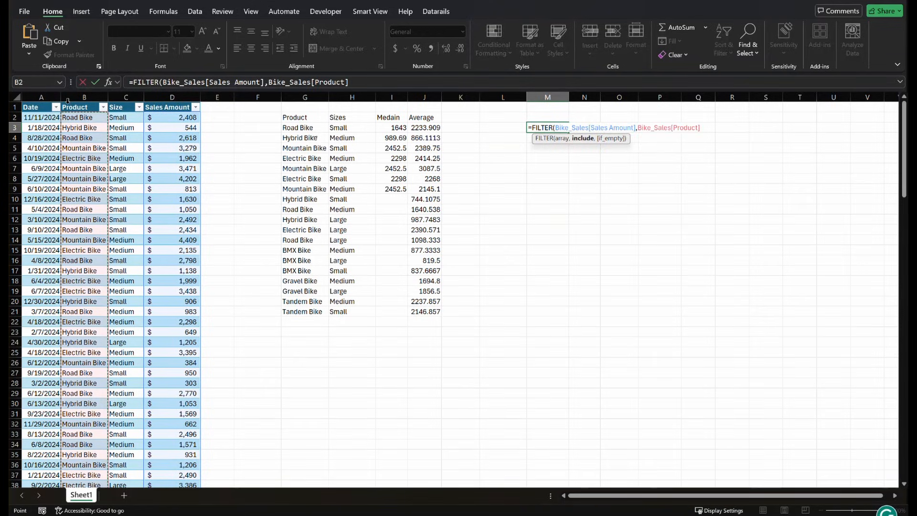
pyautogui.write('=')
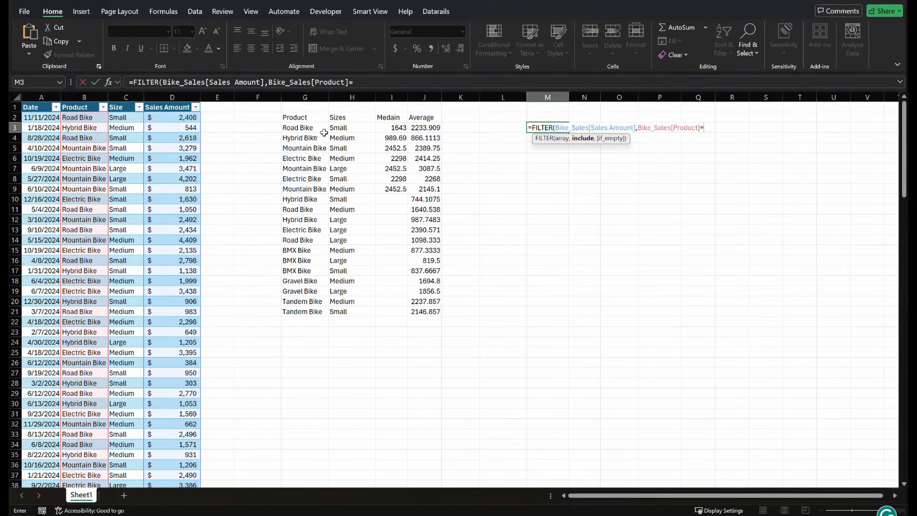
pyautogui.click(304, 127)
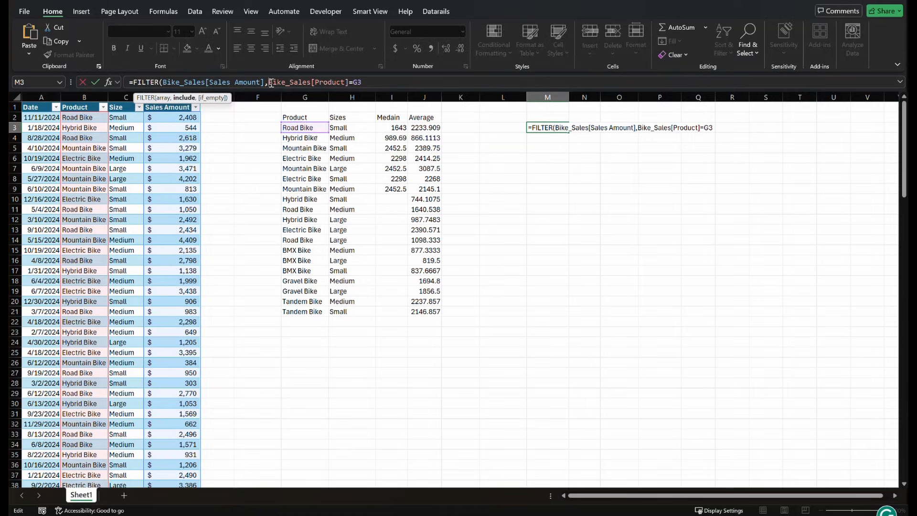
pyautogui.write('(')
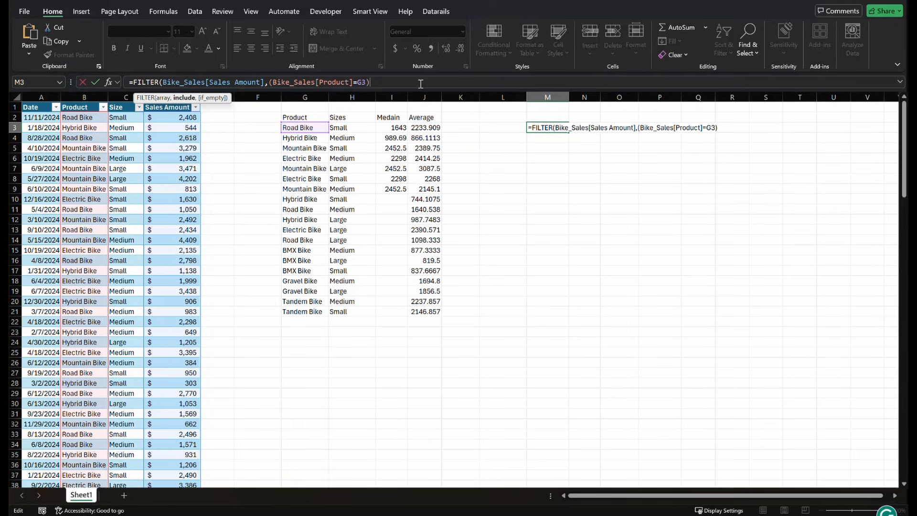
pyautogui.write('*')
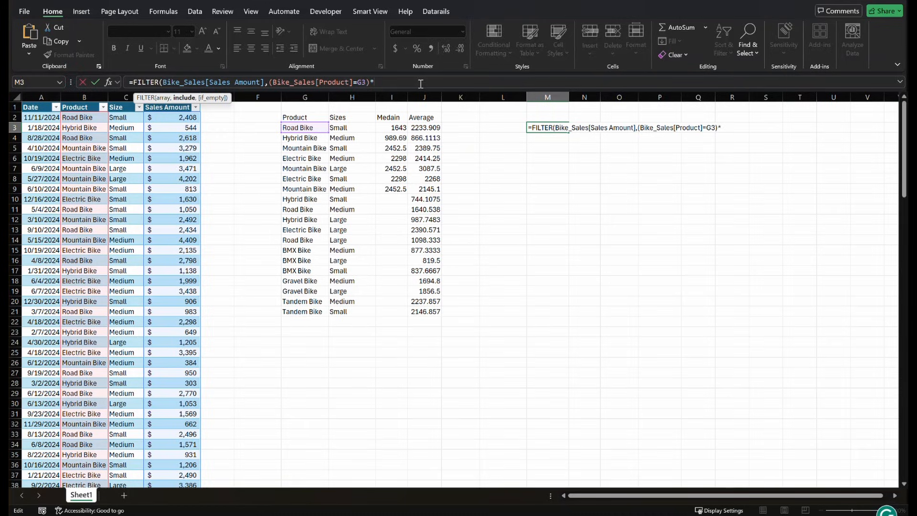
pyautogui.write('(')
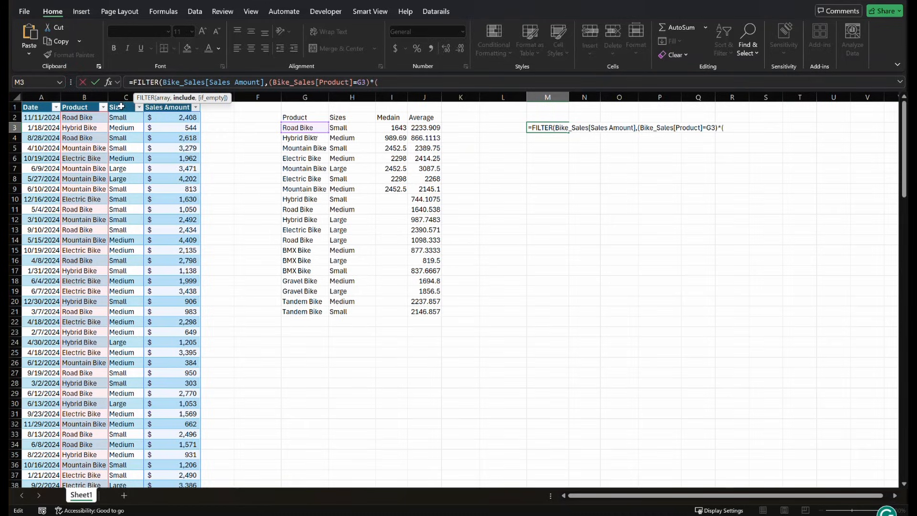
pyautogui.click(125, 106)
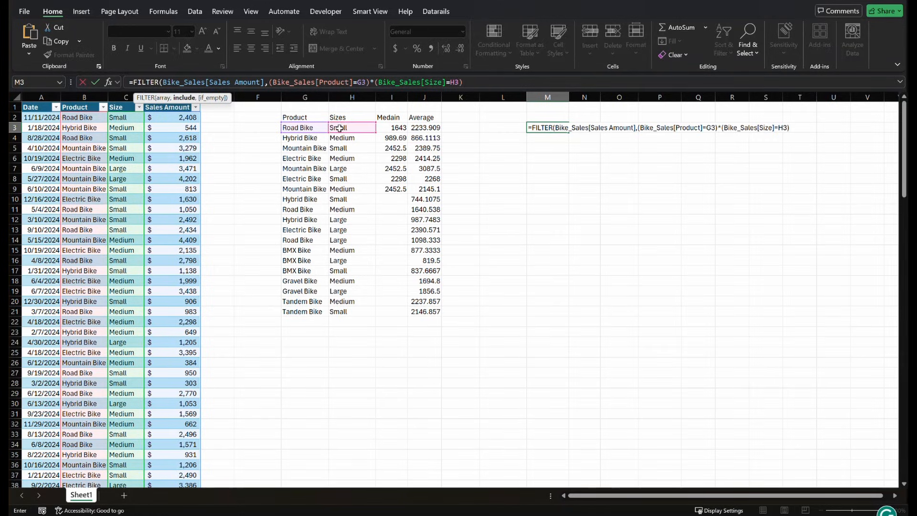
pyautogui.press('Enter')
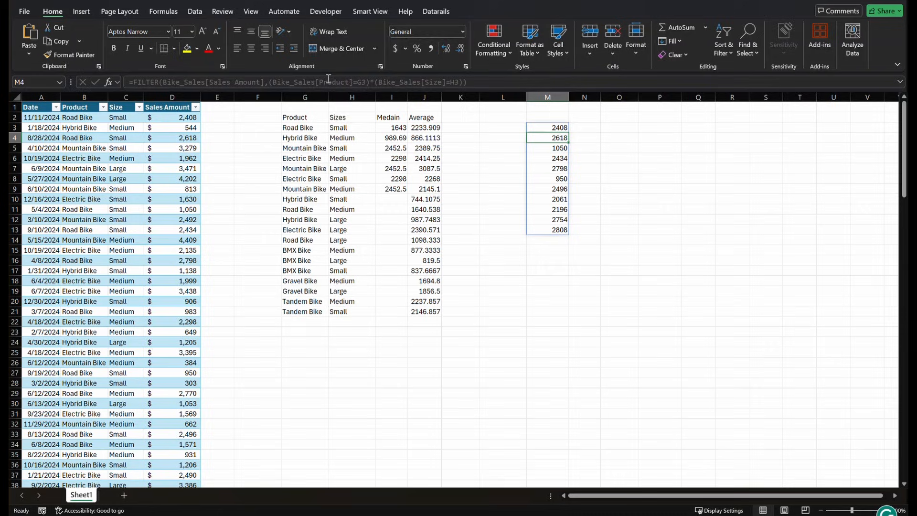
pyautogui.moveTo(645, 146)
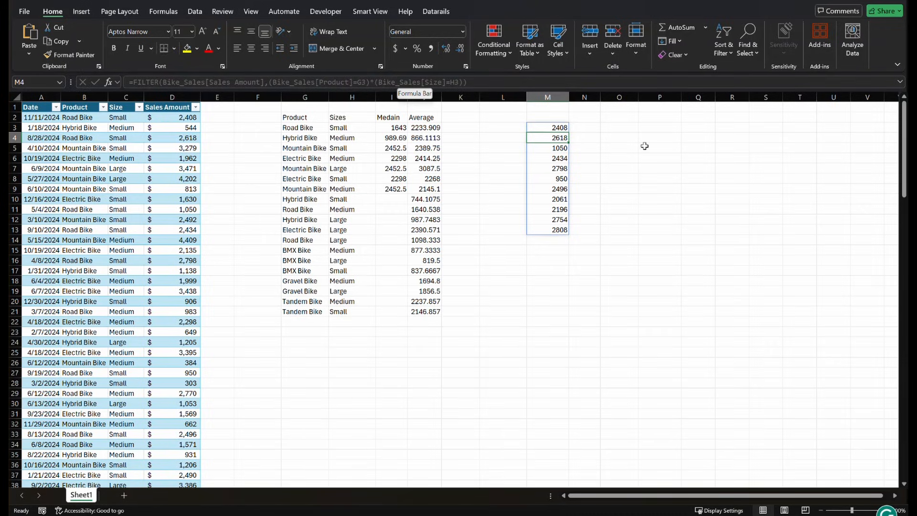
# Step: Open the M3 FILTER formula to copy its text before clearing the old medians in I3:I21
pyautogui.click(547, 127)
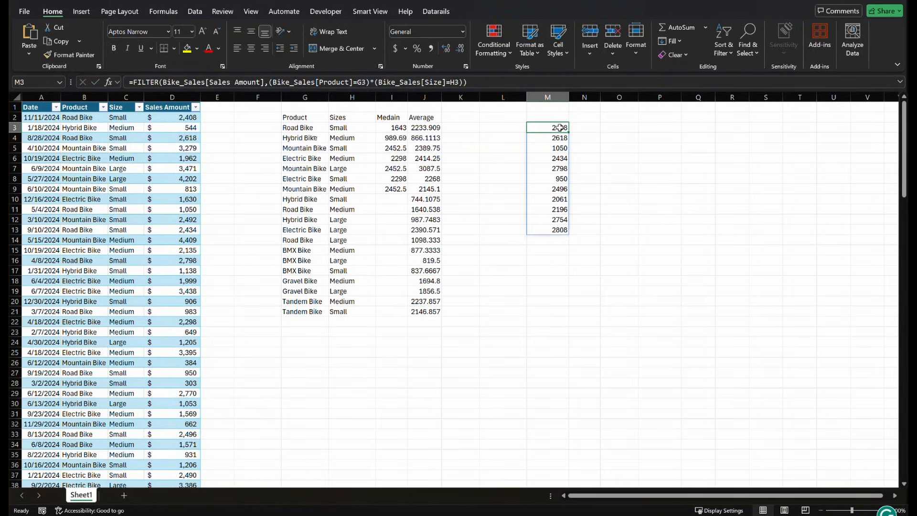
pyautogui.doubleClick(547, 127)
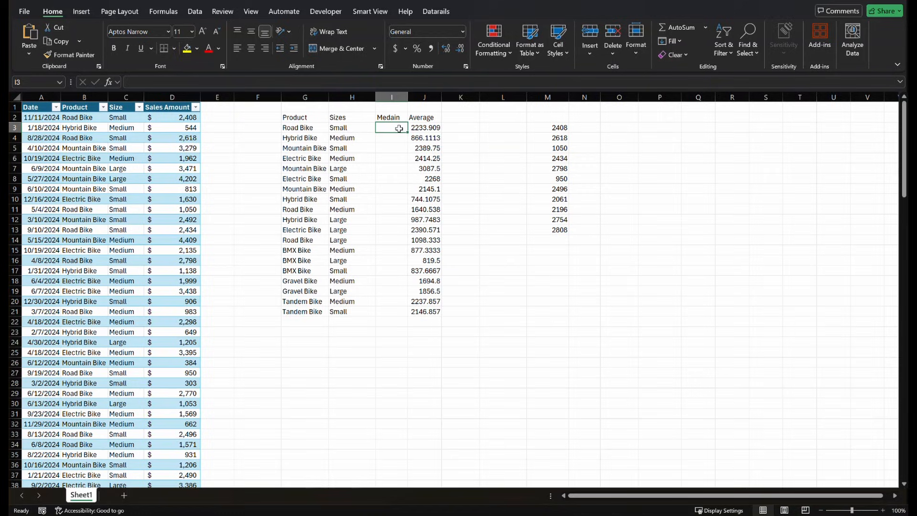
# Step: Enter =MEDIAN(FILTER(...)) by product and size in I3 and fill it down through I21
pyautogui.write('=MEDIAN(')
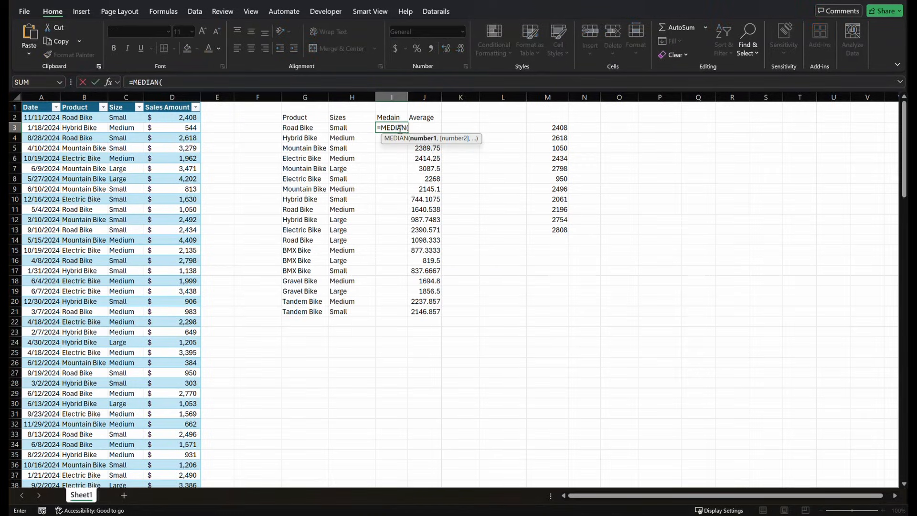
pyautogui.write('FILTER(Bike_Sales[Sales Amount],(Bike_Sales[Product]=G3)*(Bike_Sales[Size]=H3))')
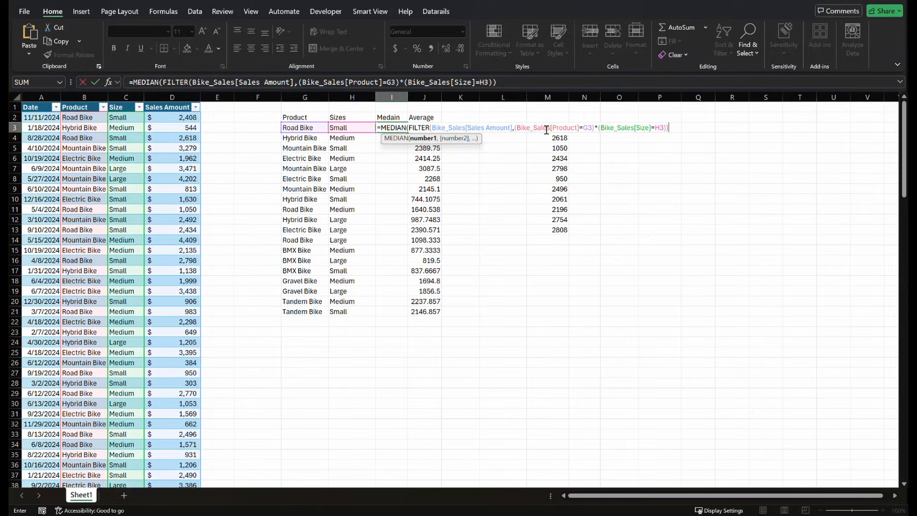
pyautogui.moveTo(547, 129)
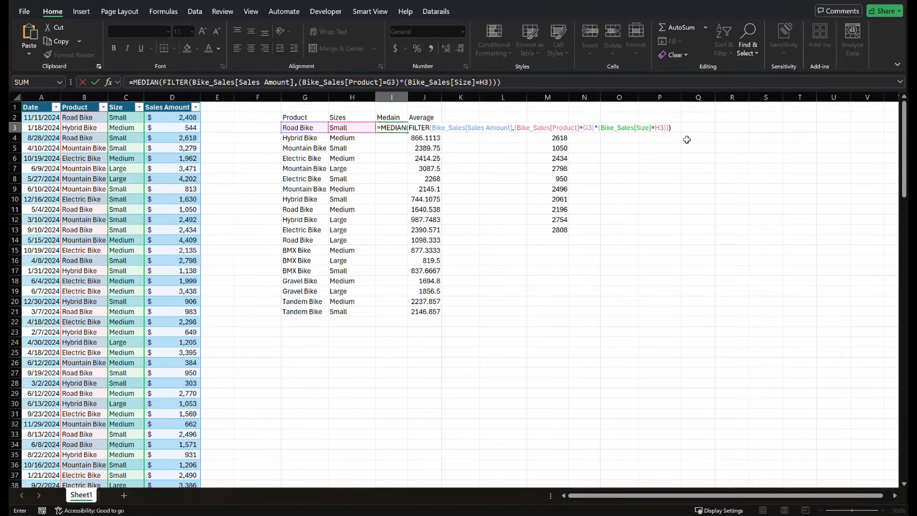
pyautogui.press('Enter')
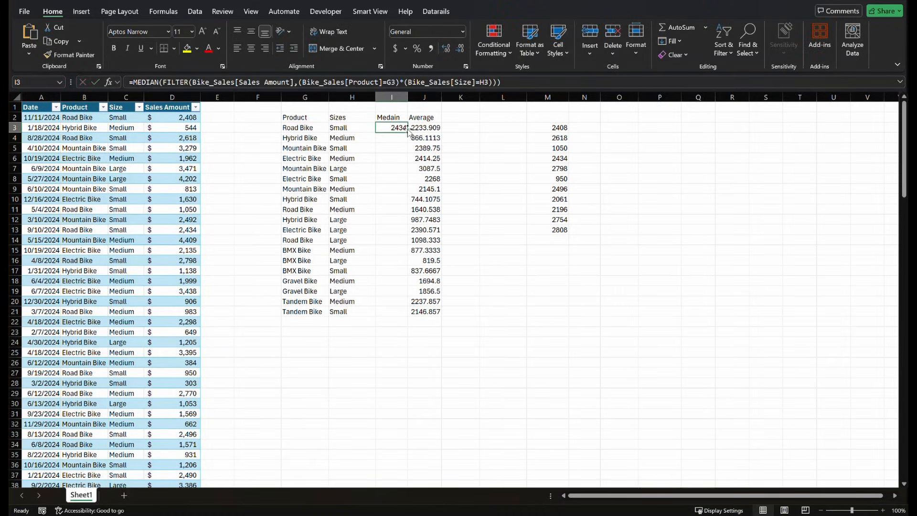
pyautogui.moveTo(392, 127); pyautogui.dragTo(391, 311)
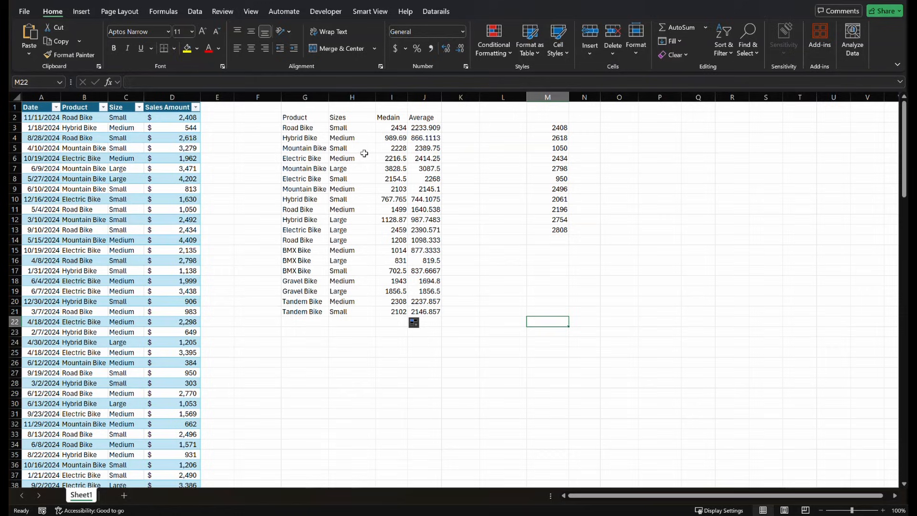
pyautogui.moveTo(561, 127)
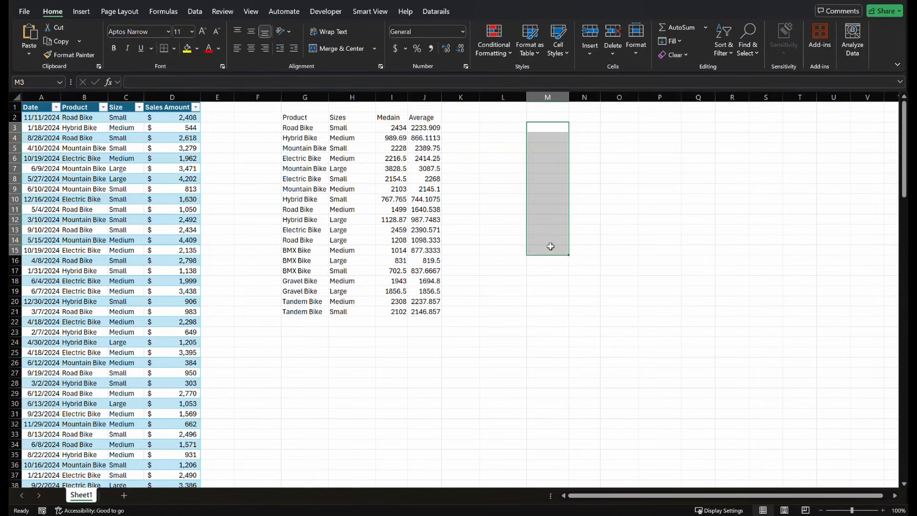
pyautogui.click(765, 220)
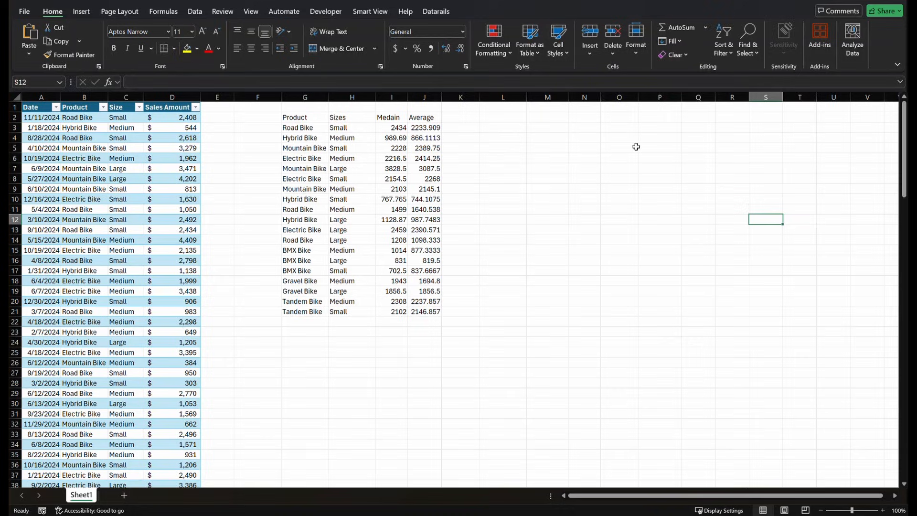
pyautogui.moveTo(567, 137)
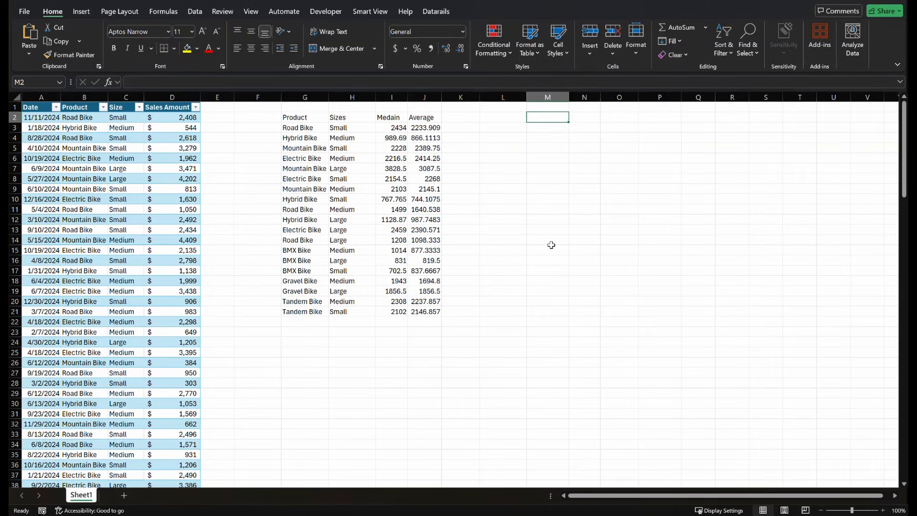
# Step: Enter =TRANSPOSE(UNIQUE(Bike_Sales[Product])) in M2 so product names run across row 2, then select M3
pyautogui.moveTo(547, 116); pyautogui.dragTo(659, 127)
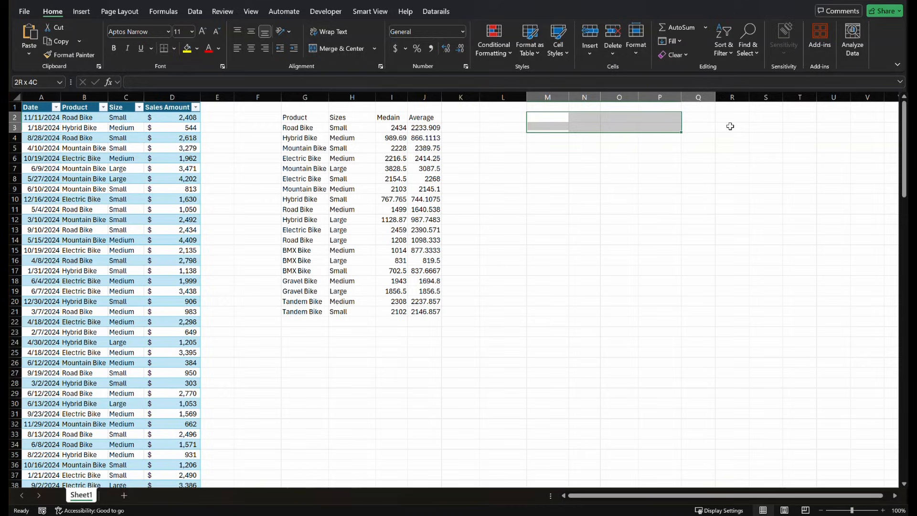
pyautogui.click(546, 117)
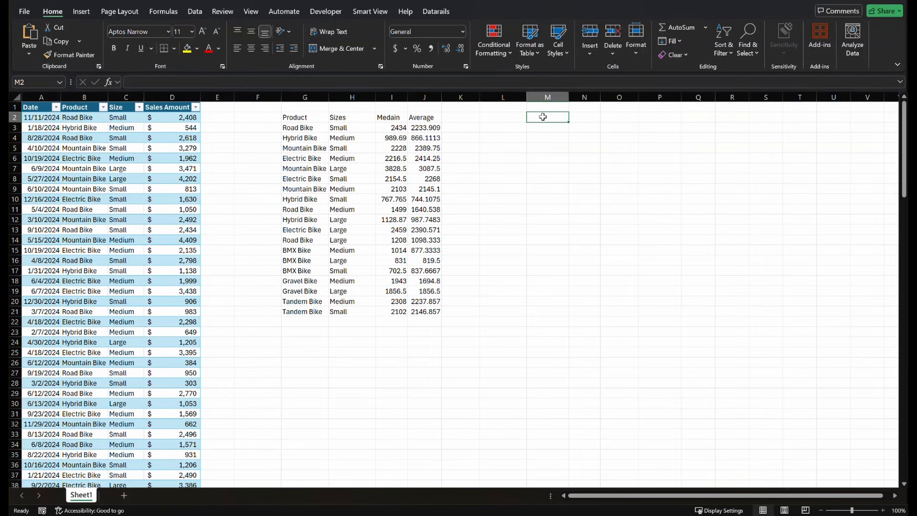
pyautogui.write('=un')
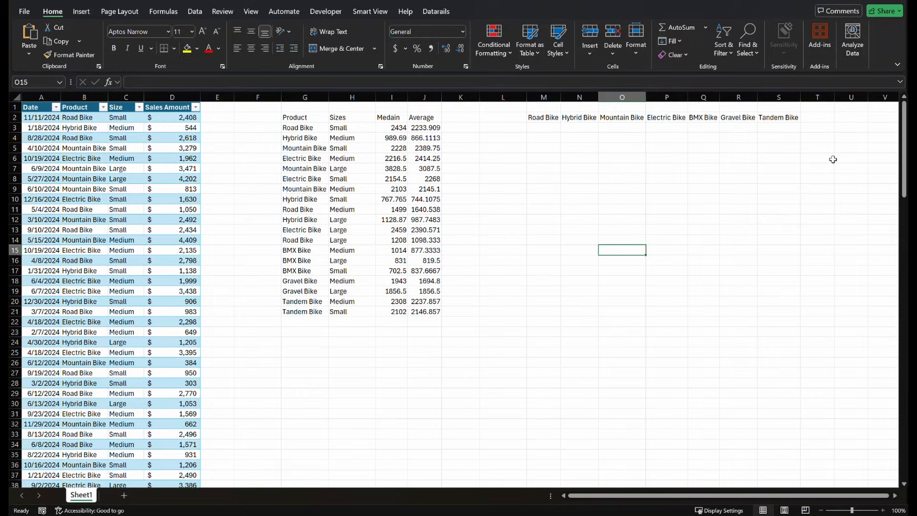
pyautogui.click(579, 148)
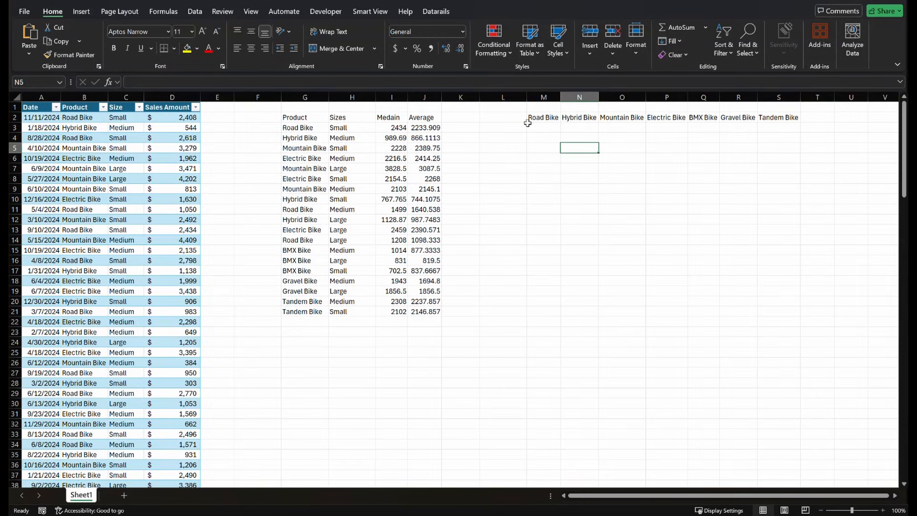
pyautogui.click(542, 128)
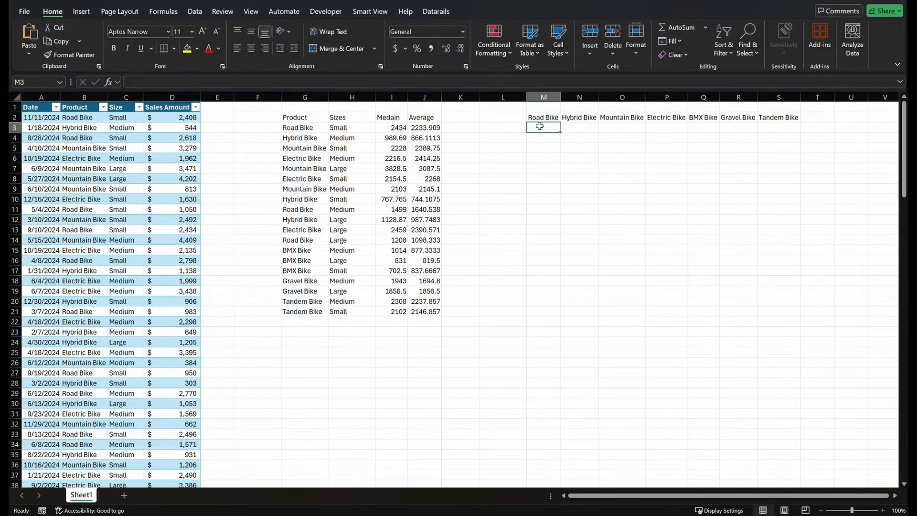
pyautogui.moveTo(589, 134)
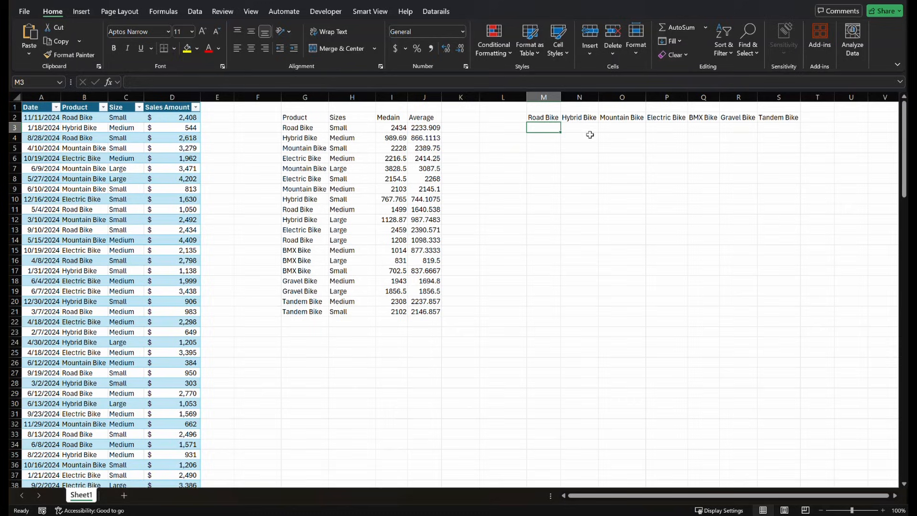
pyautogui.moveTo(591, 140)
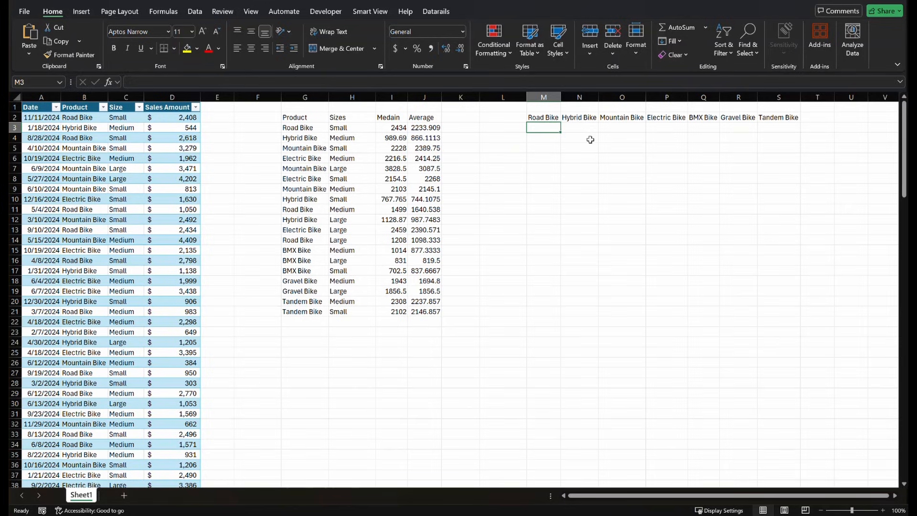
pyautogui.moveTo(566, 161)
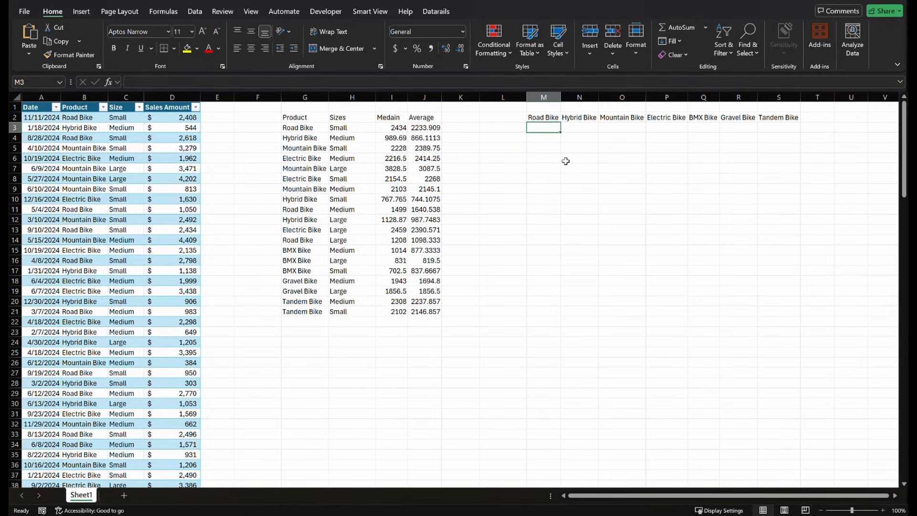
# Step: Build =FILTER(Bike_Sales[Sales Amount],Bike_Sales[Product]=M2) in M3 for Road Bike sales
pyautogui.write('=fil')
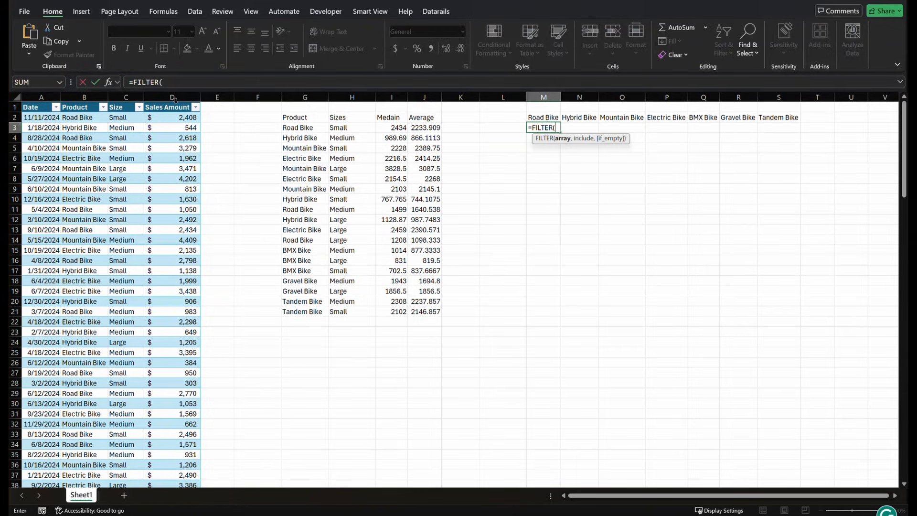
pyautogui.click(172, 107)
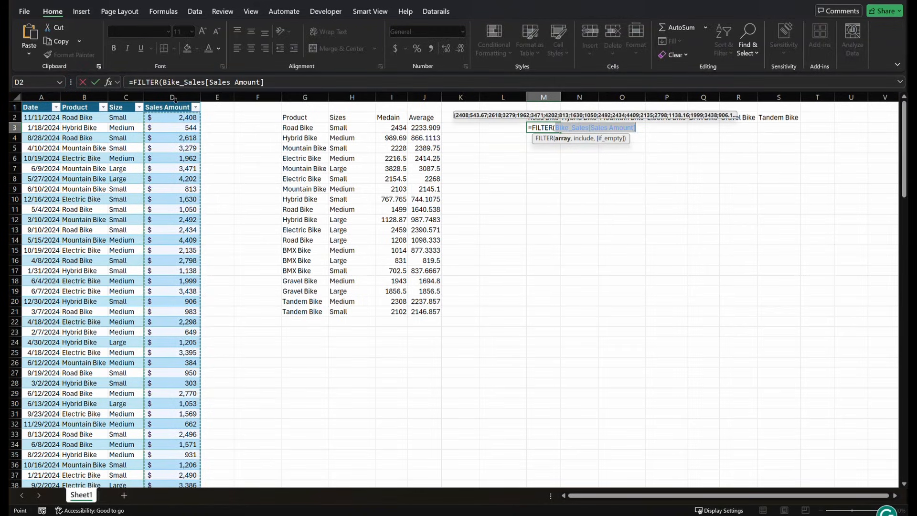
pyautogui.write(',')
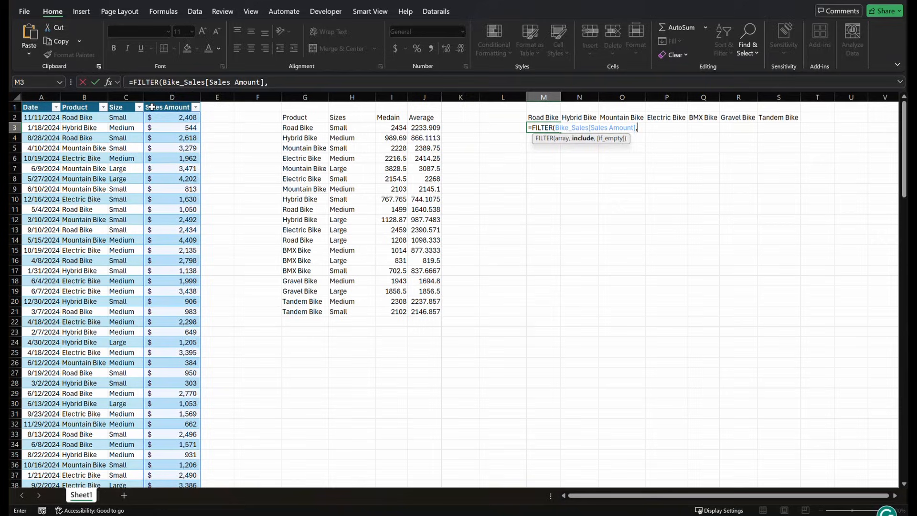
pyautogui.click(83, 107)
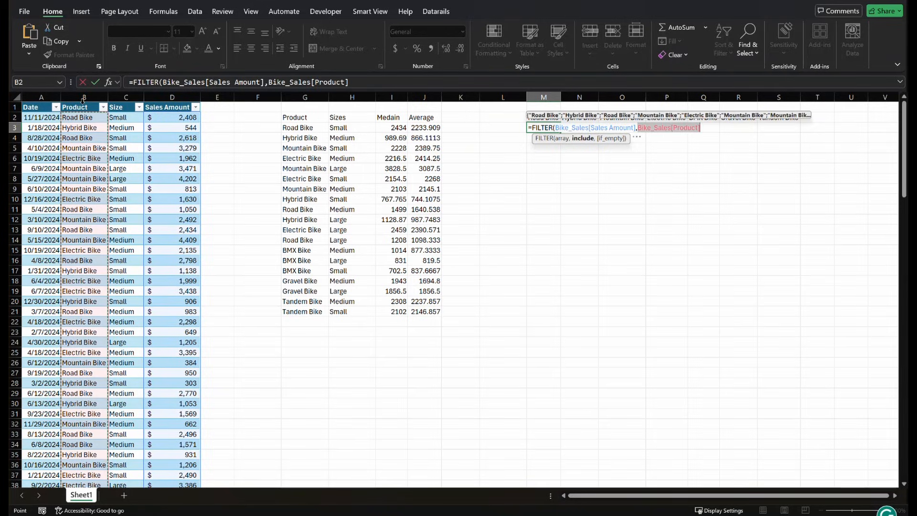
pyautogui.write('=')
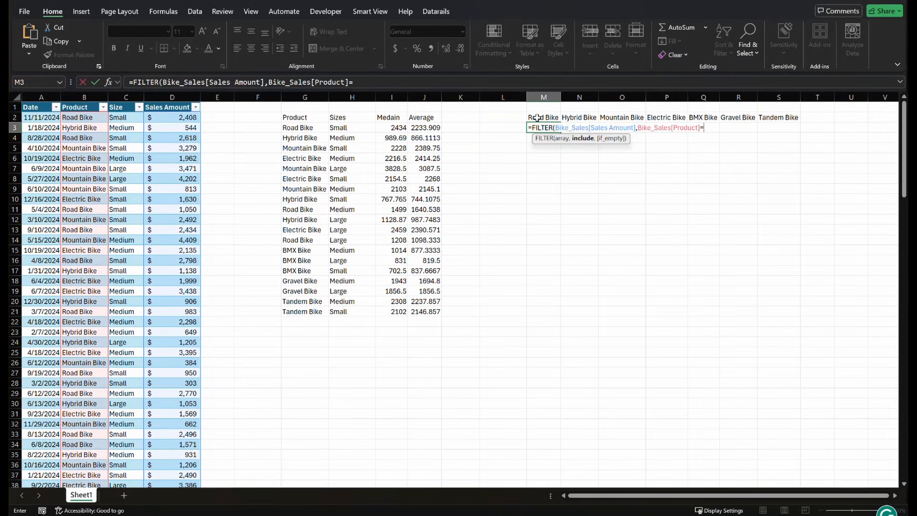
pyautogui.click(543, 117)
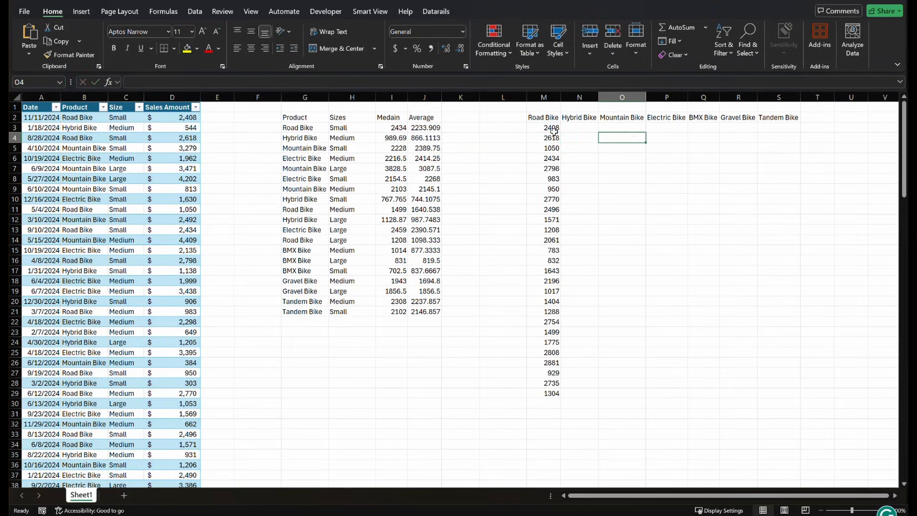
# Step: Reselect M3 and reopen the Road Bike FILTER formula for editing
pyautogui.click(542, 127)
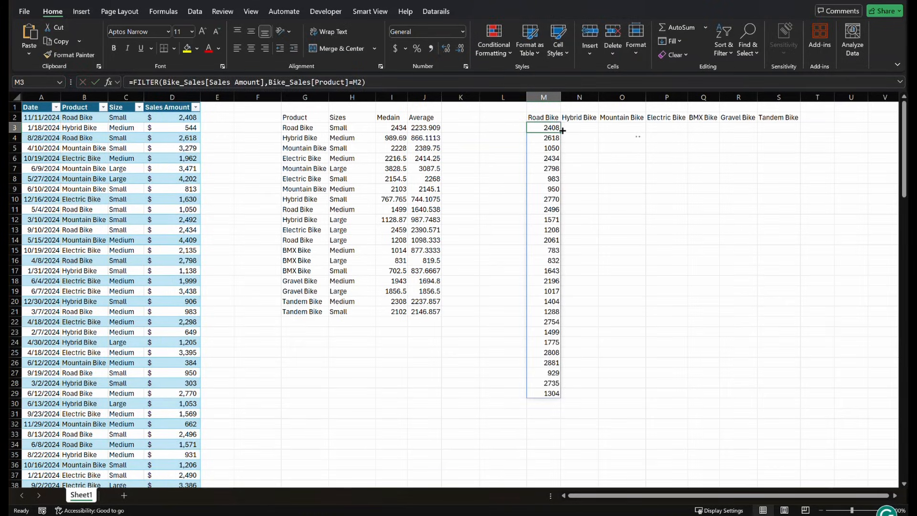
pyautogui.click(579, 127)
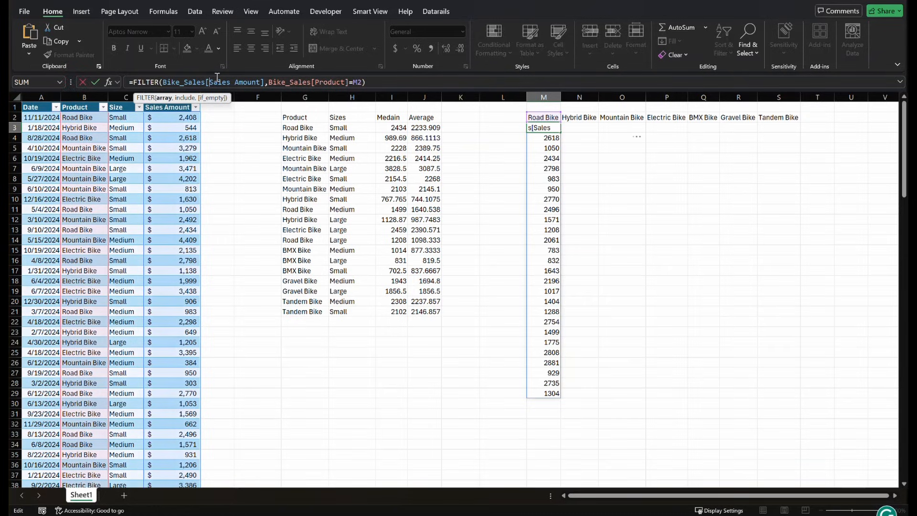
# Step: Lock the column references as [[Sales Amount]:[Sales Amount]] and [[Product]:[Product]] and commit the formula
pyautogui.write('[')
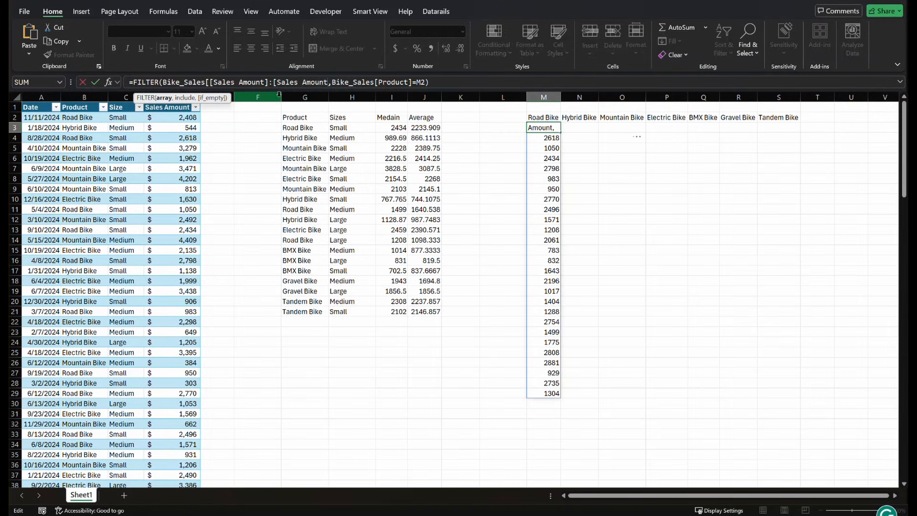
pyautogui.write(']]')
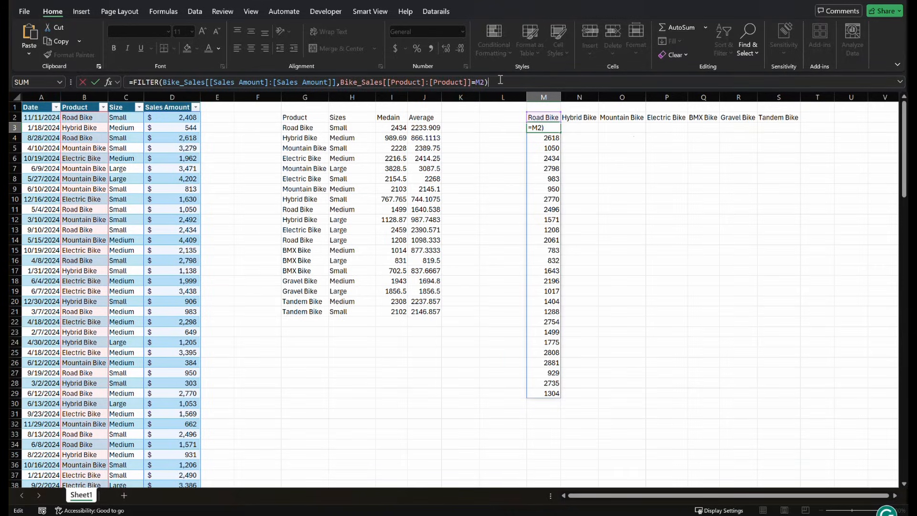
pyautogui.press('Enter')
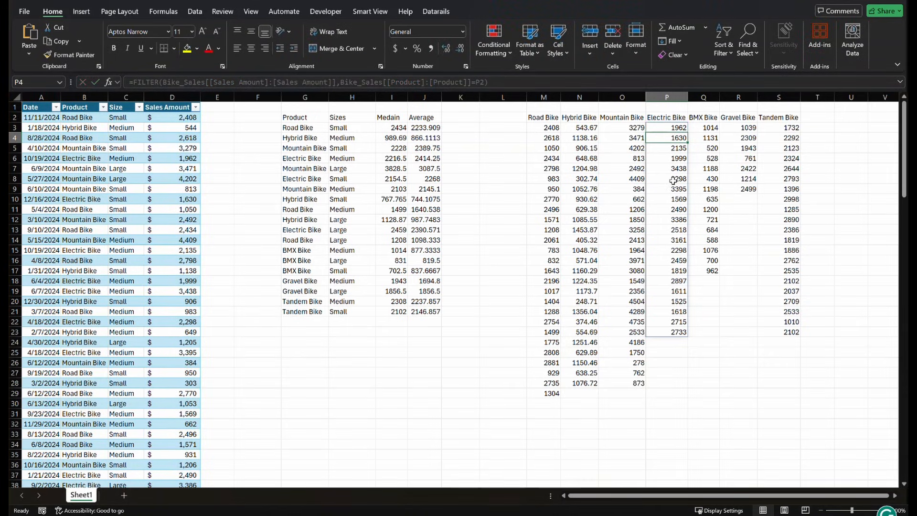
# Step: Check the BMX Bike and Mountain Bike filtered values in the spilled product columns
pyautogui.click(703, 127)
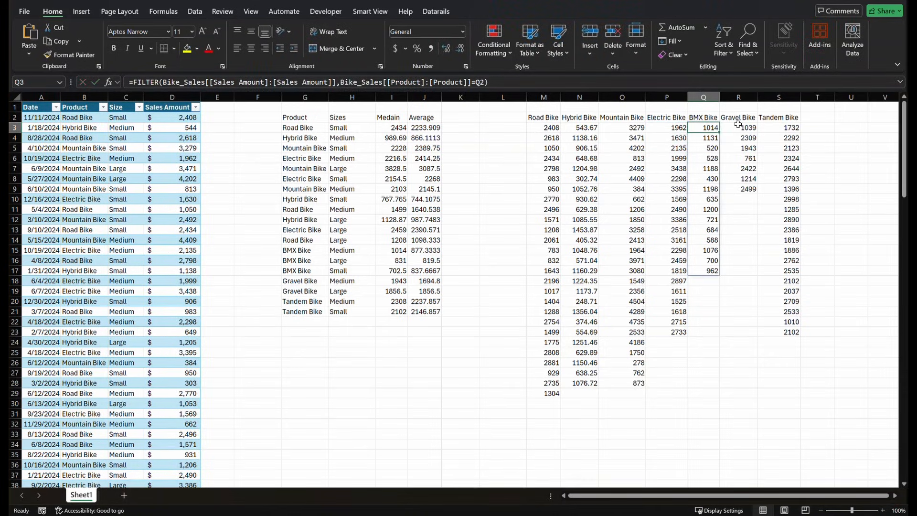
pyautogui.click(739, 127)
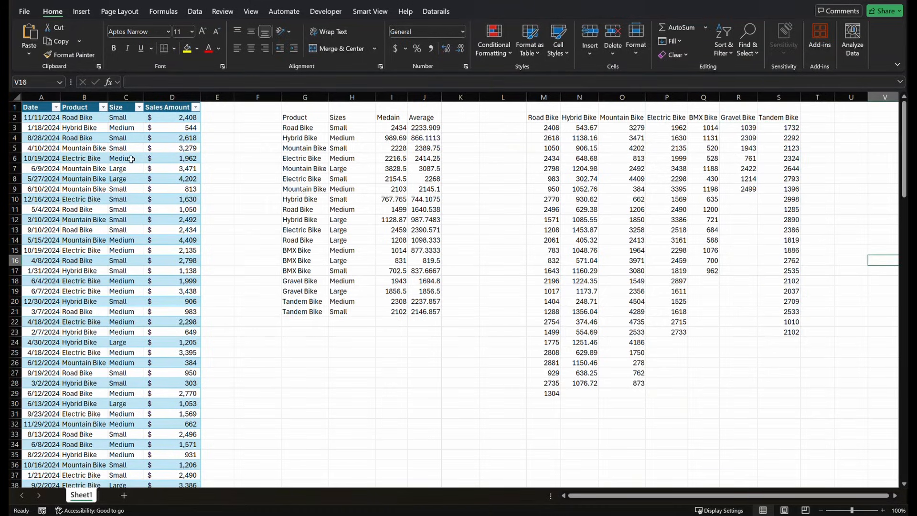
pyautogui.moveTo(199, 166)
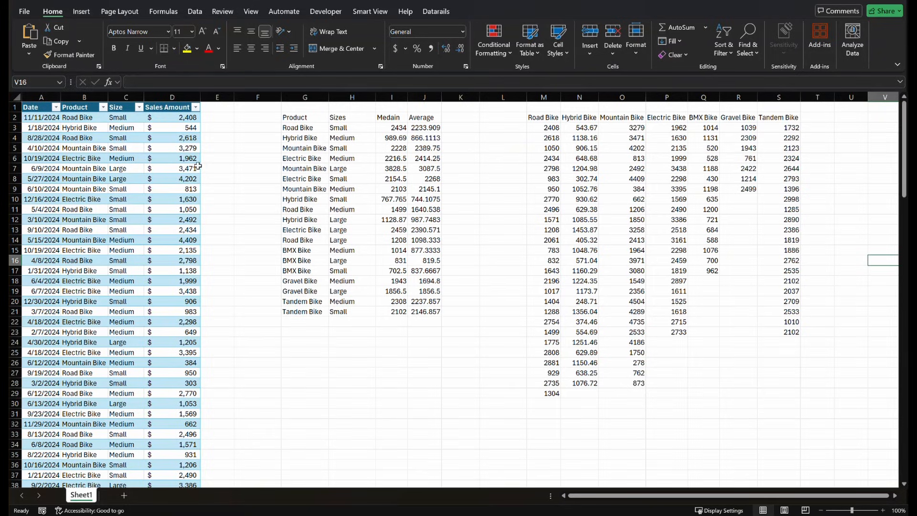
pyautogui.click(621, 188)
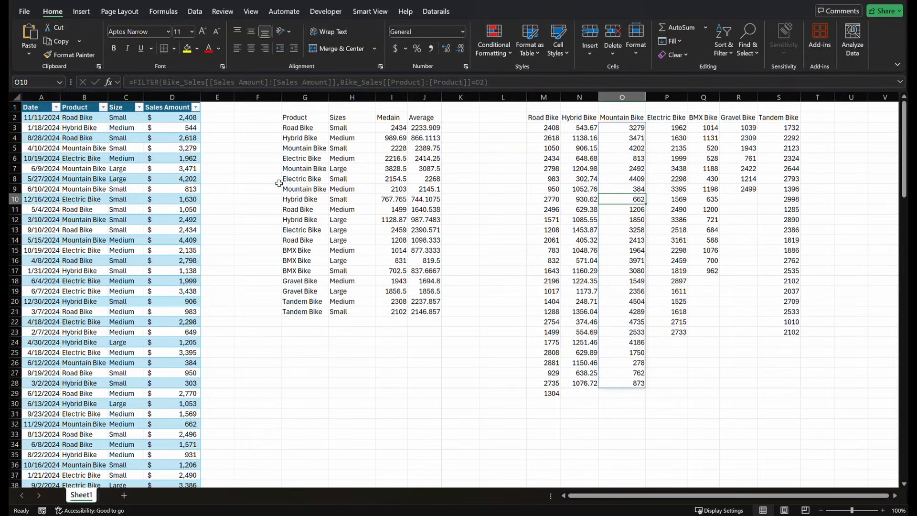
pyautogui.moveTo(188, 198)
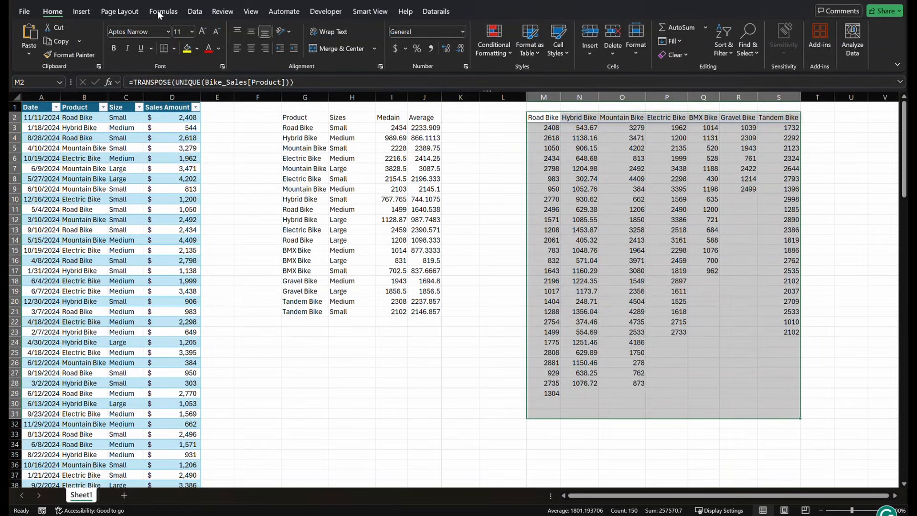
# Step: Insert a Box & Whisker chart of the seven product sales columns via Insert > All Charts
pyautogui.click(80, 12)
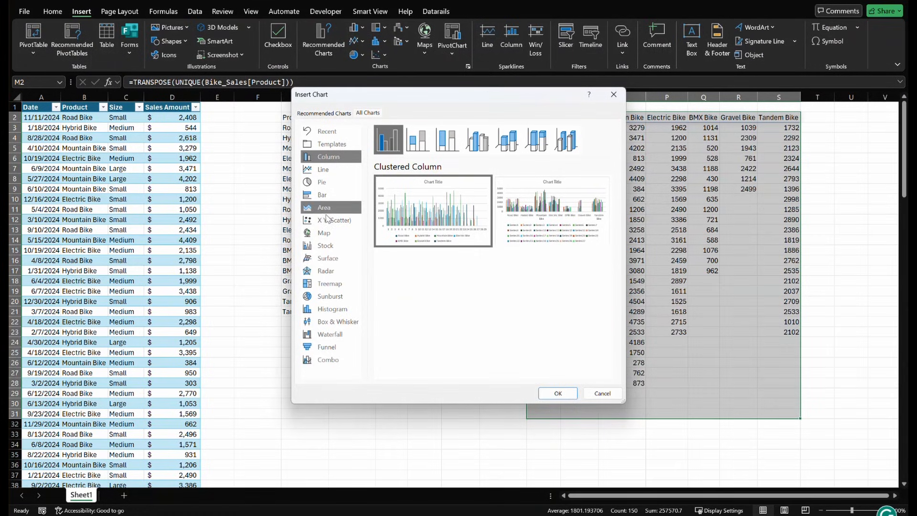
pyautogui.click(338, 320)
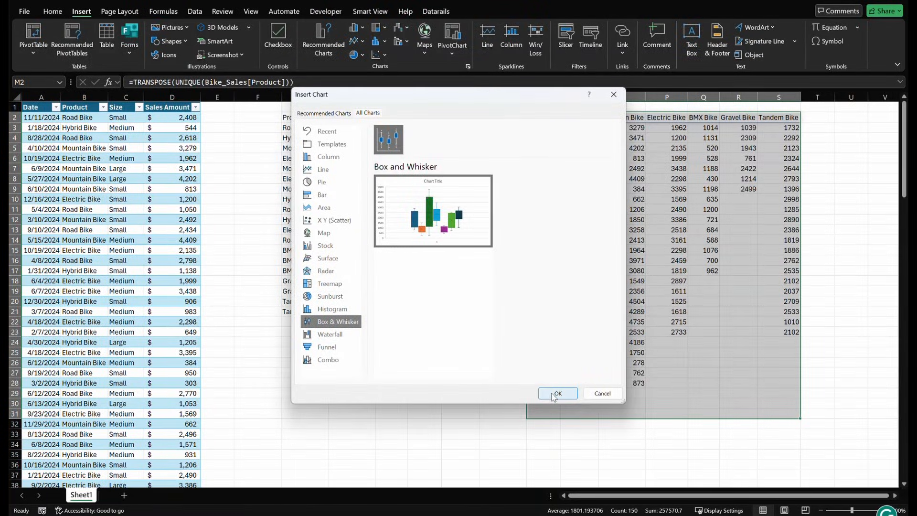
pyautogui.click(556, 393)
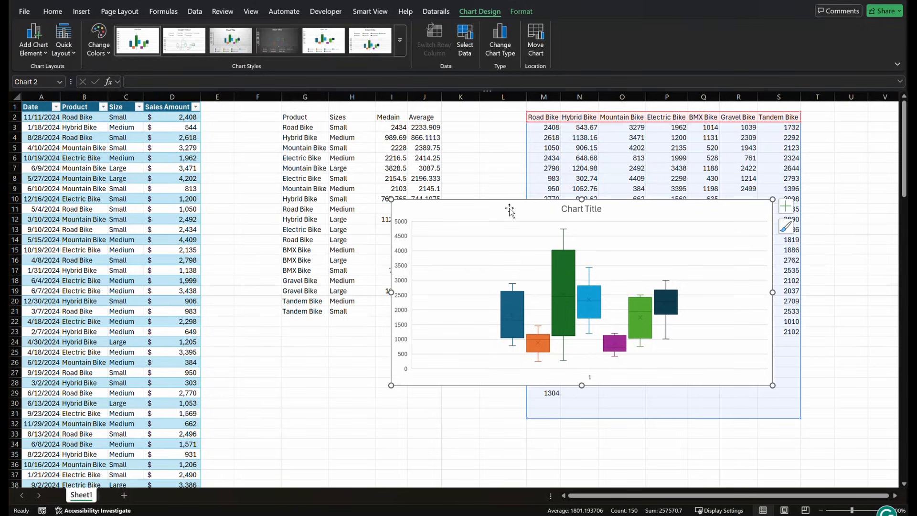
# Step: Move the chart over the summary table and title it Bike Sale Amounts
pyautogui.moveTo(509, 210); pyautogui.dragTo(416, 231)
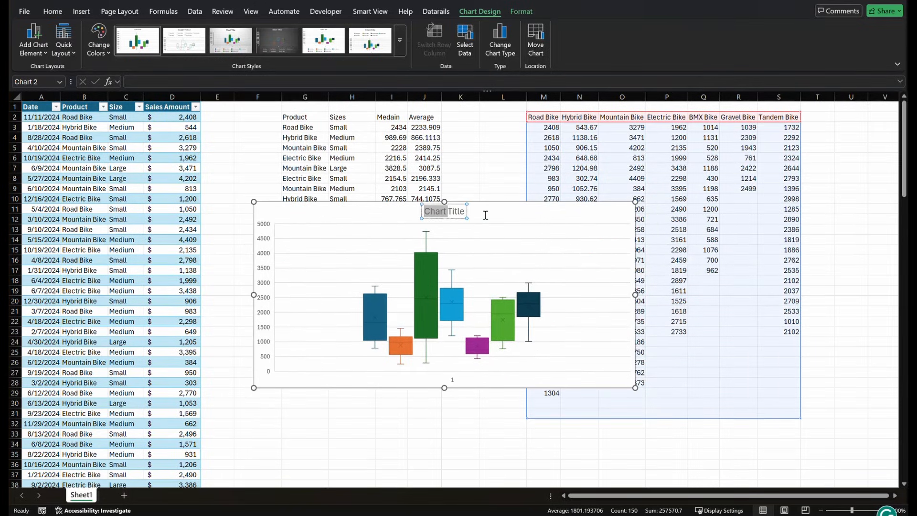
pyautogui.write('Bike Sa')
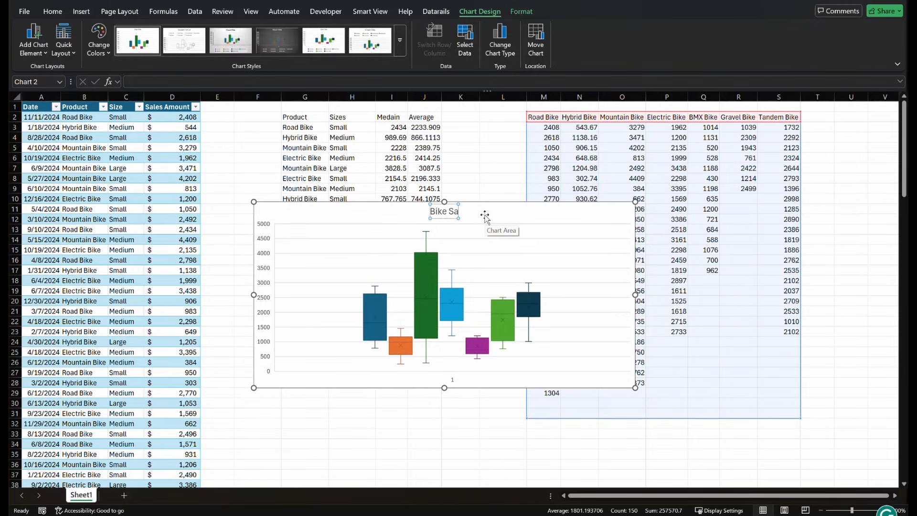
pyautogui.write('Bike Sale Amounts')
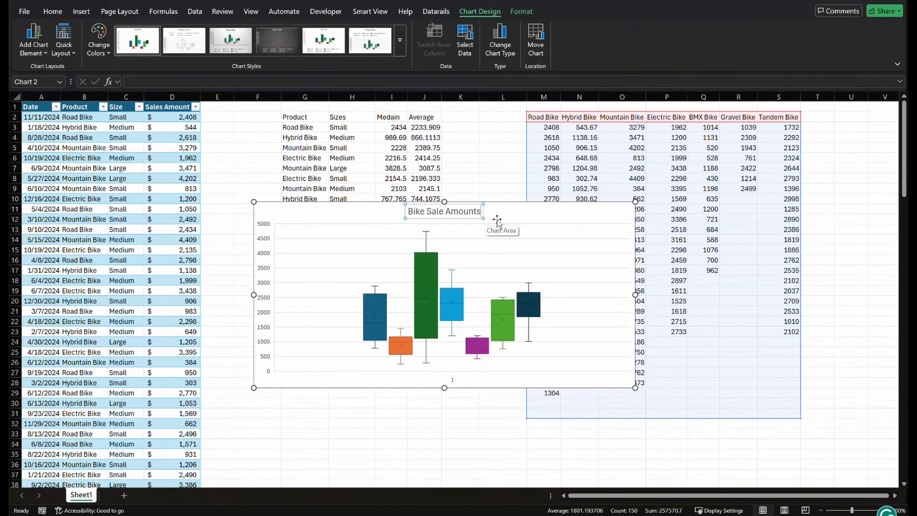
# Step: Add the product legend and axis titles via Chart Elements, then deselect the chart
pyautogui.click(649, 209)
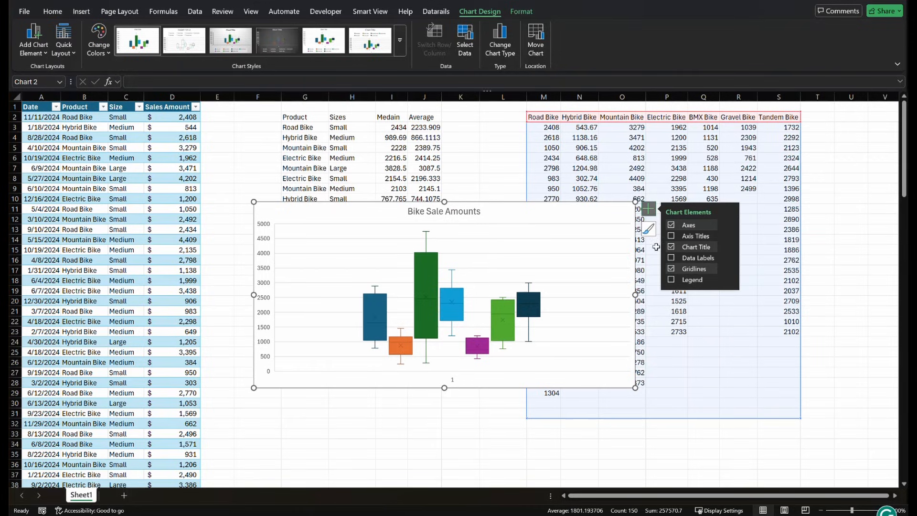
pyautogui.click(670, 280)
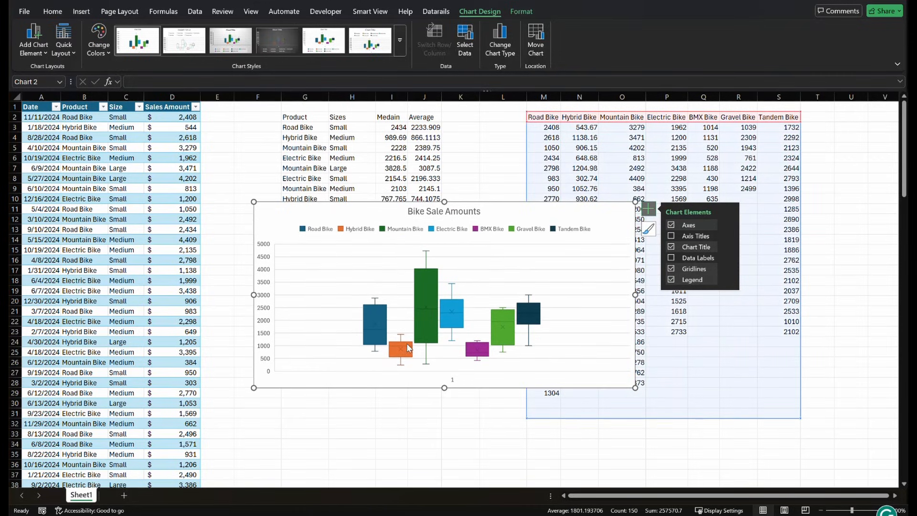
pyautogui.moveTo(264, 304)
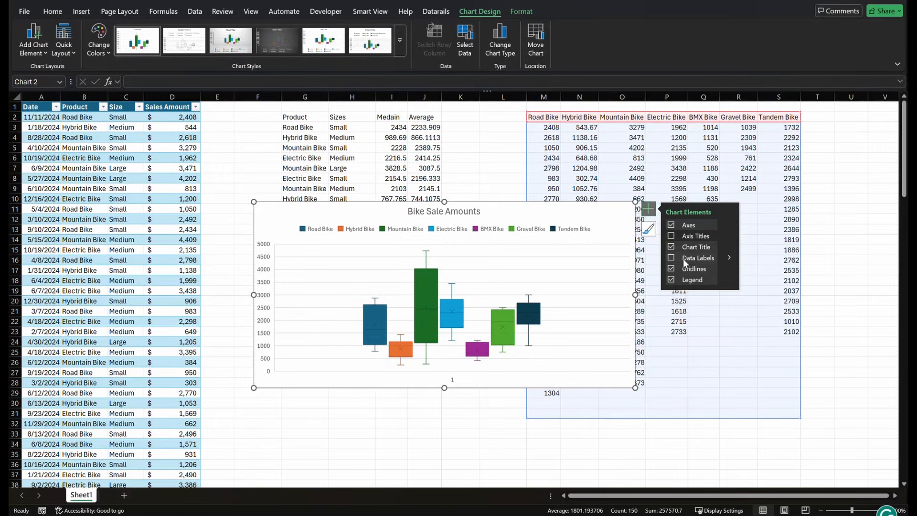
pyautogui.click(670, 236)
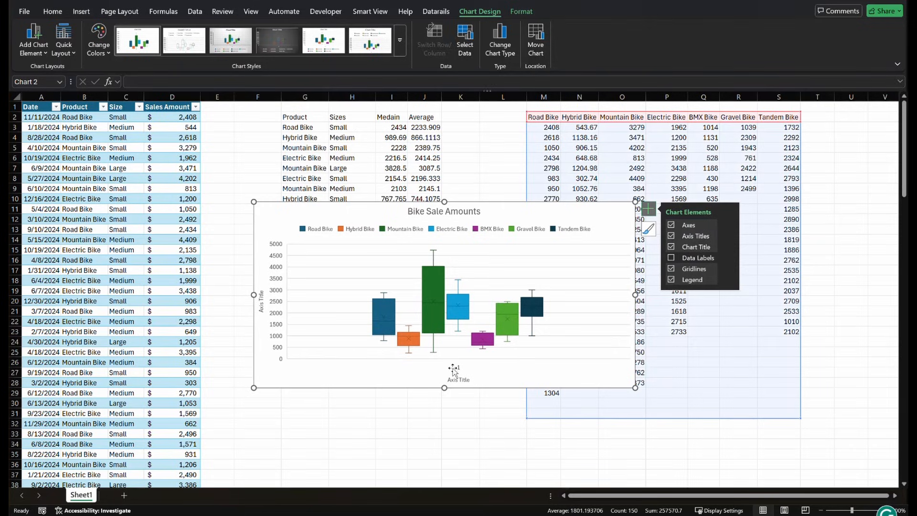
pyautogui.moveTo(457, 371)
pyautogui.write('Sale Price')
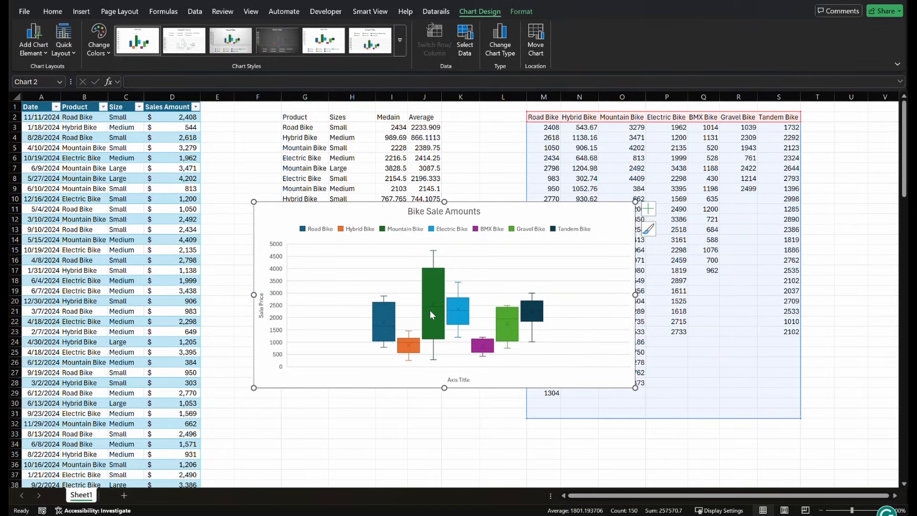
pyautogui.moveTo(410, 210)
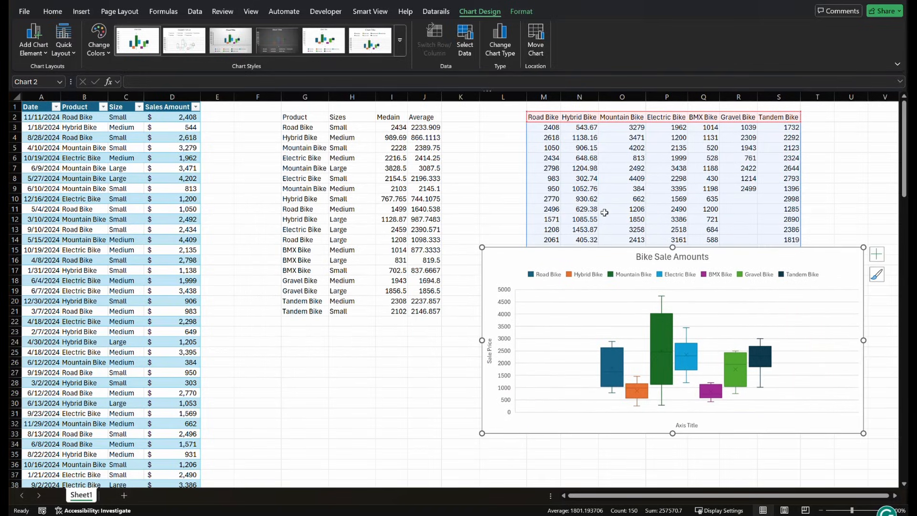
pyautogui.click(502, 209)
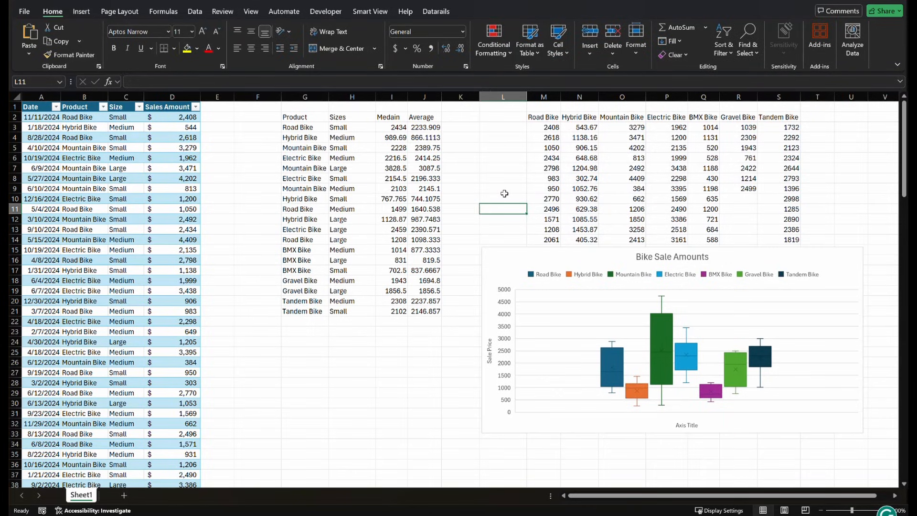